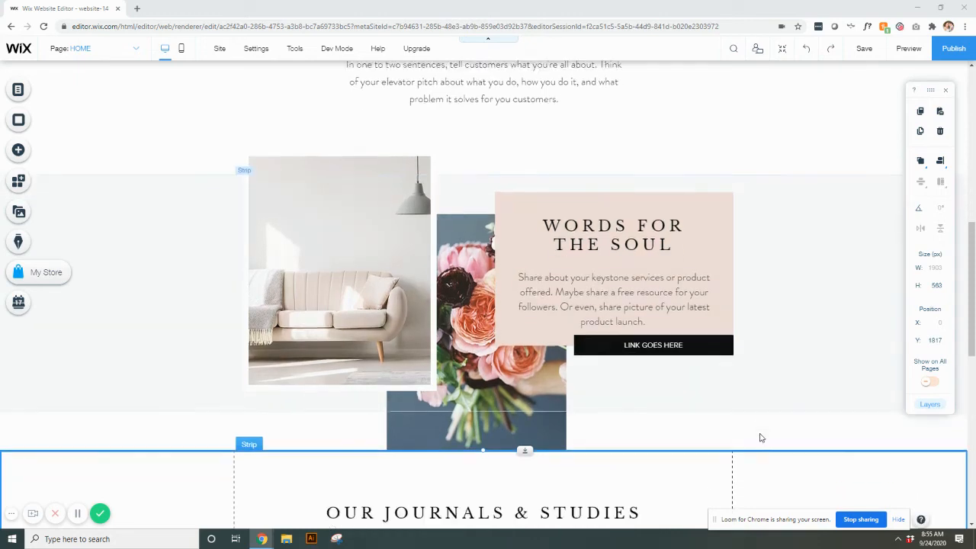
# - Scroll the home page down to the Our Journals & Studies strip with the Slider Gallery
pyautogui.scroll(-3)
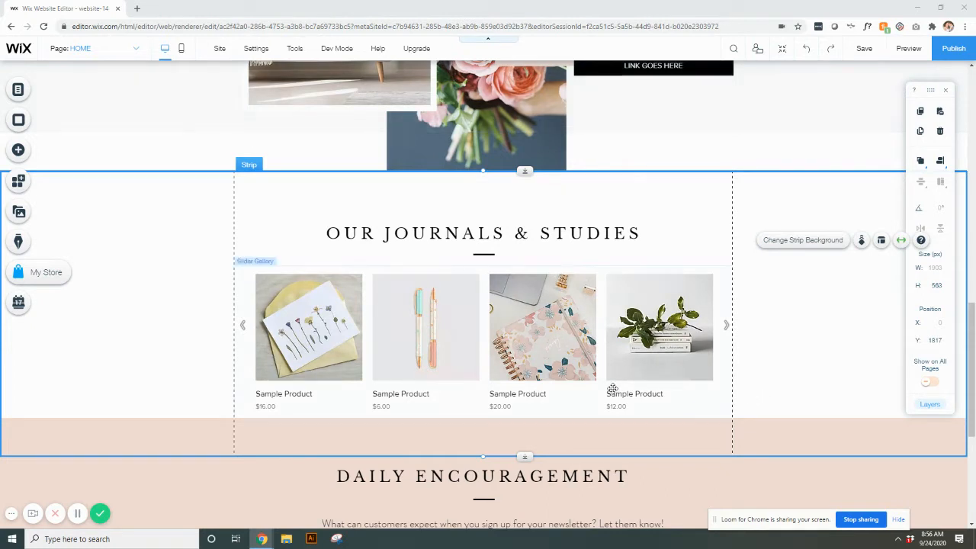
pyautogui.moveTo(760, 381)
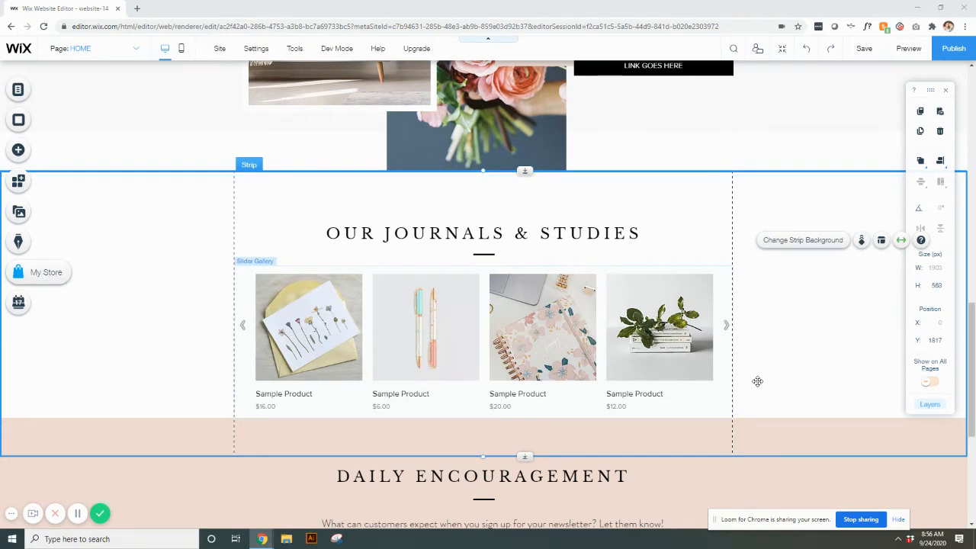
pyautogui.moveTo(588, 327)
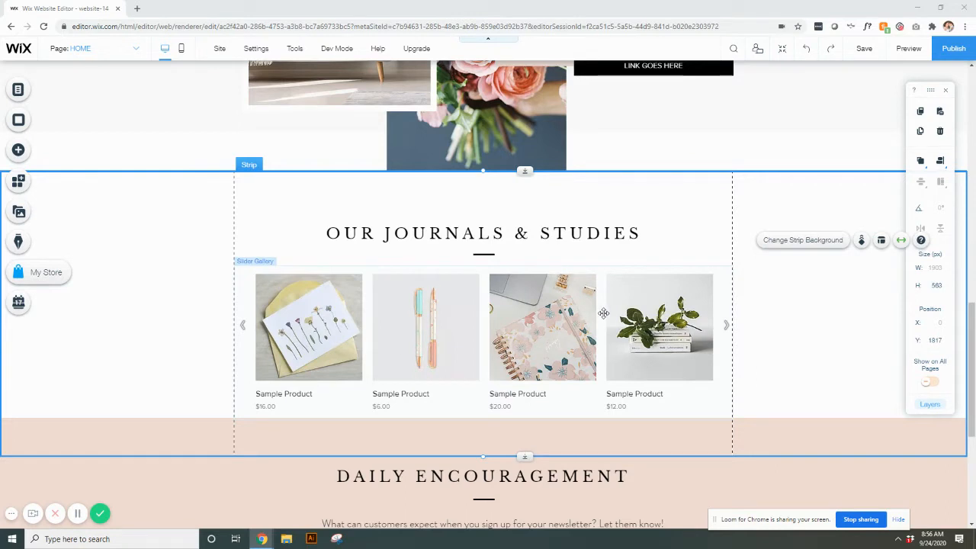
pyautogui.moveTo(604, 315)
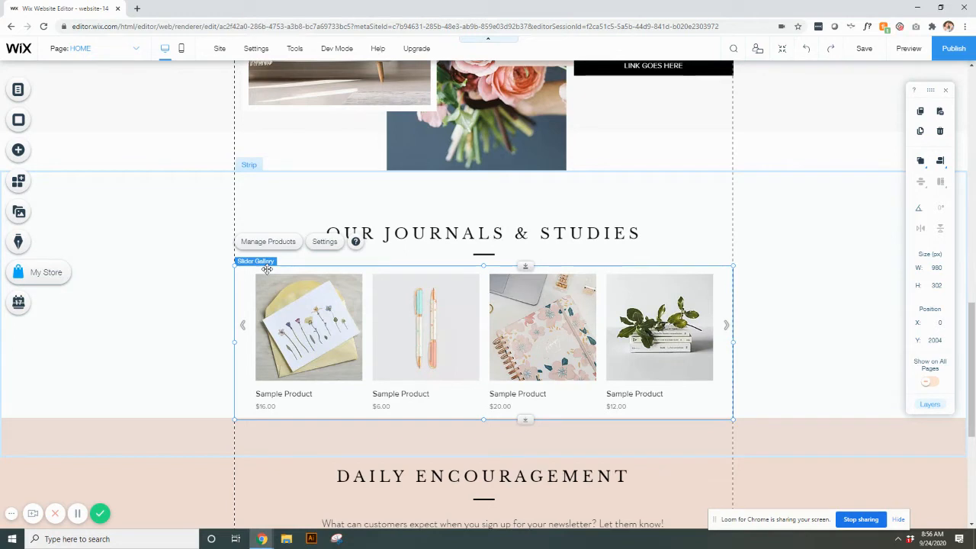
pyautogui.moveTo(256, 264)
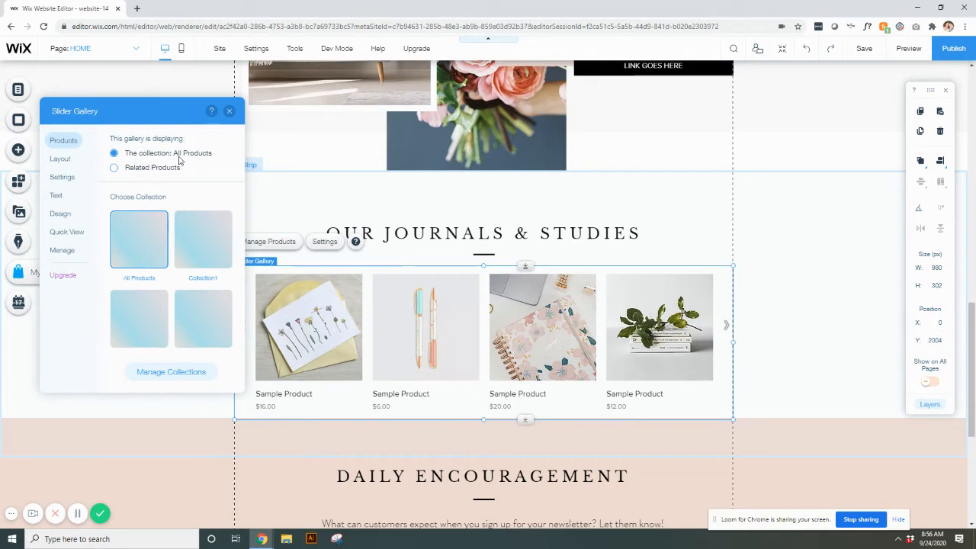
pyautogui.moveTo(206, 156)
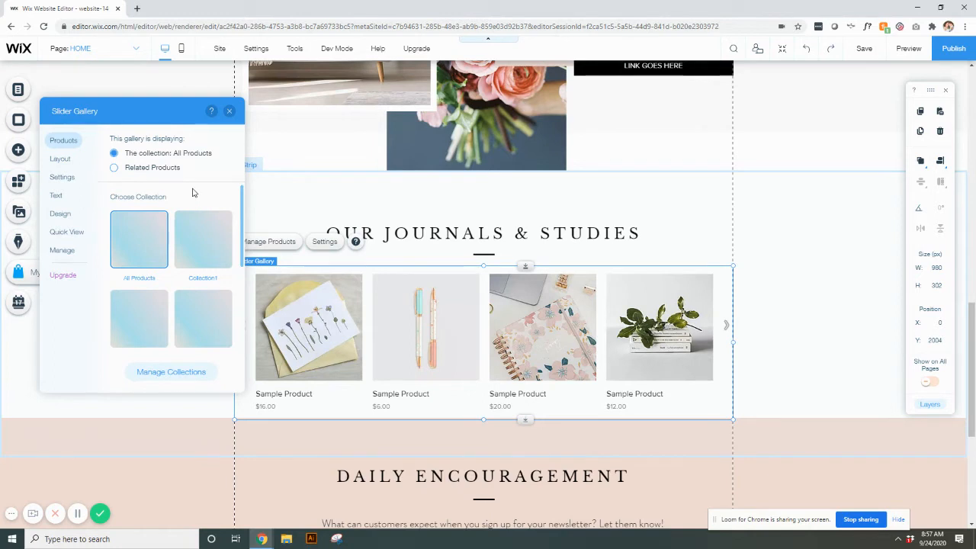
pyautogui.moveTo(193, 244)
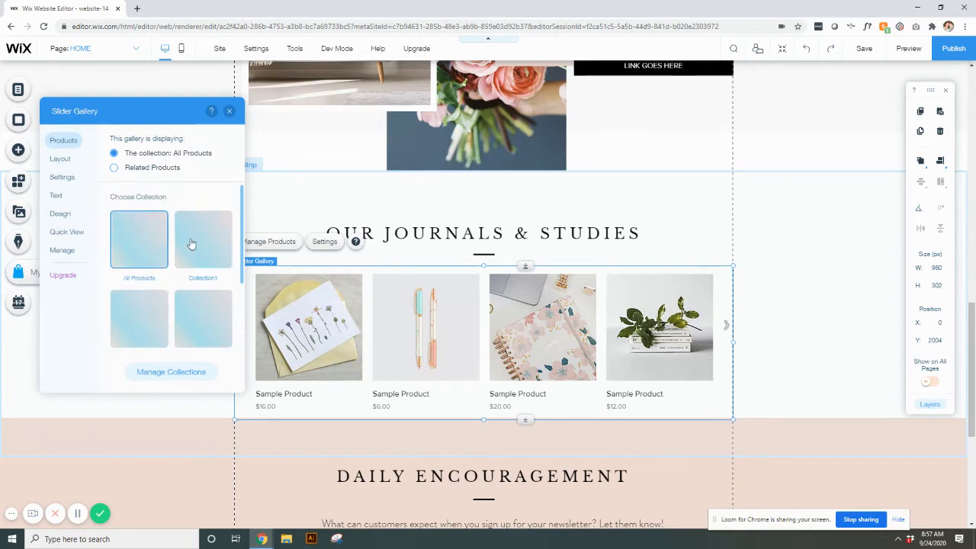
pyautogui.moveTo(143, 272)
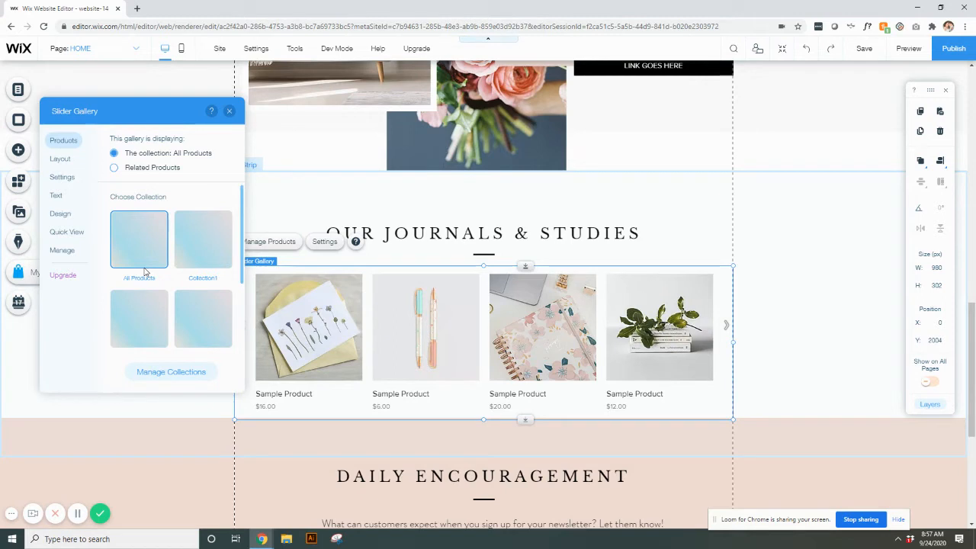
# - Point the gallery at Collection3 after trying Collection1 and Collection2
pyautogui.click(203, 241)
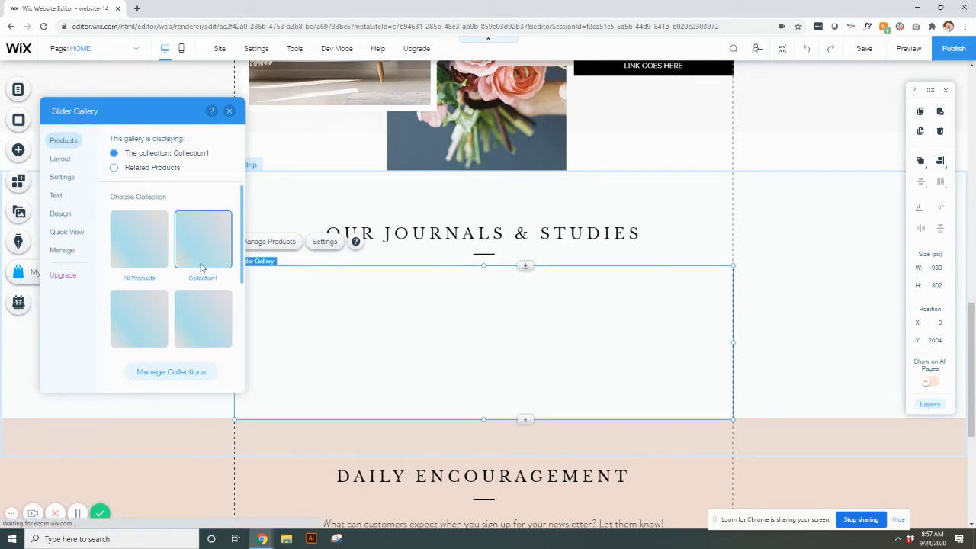
pyautogui.click(203, 238)
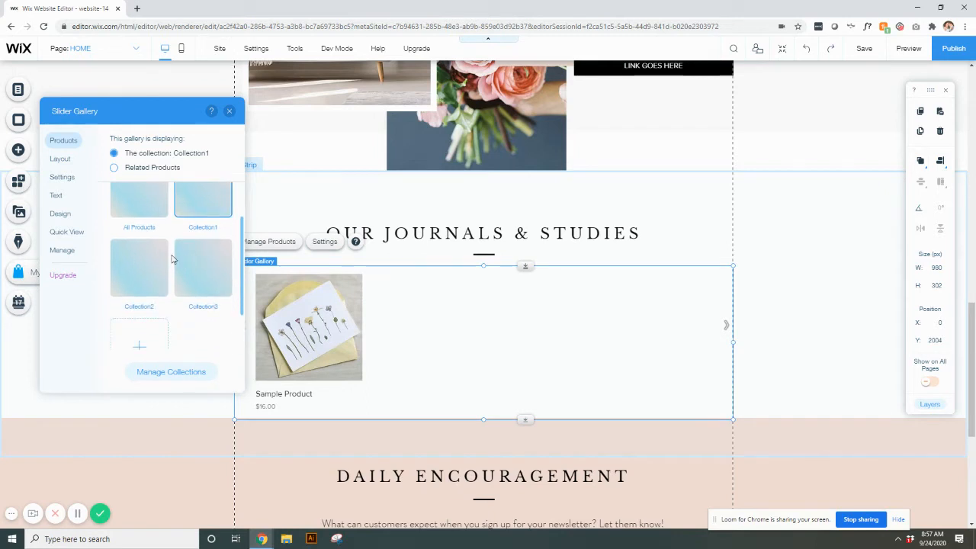
pyautogui.moveTo(192, 277)
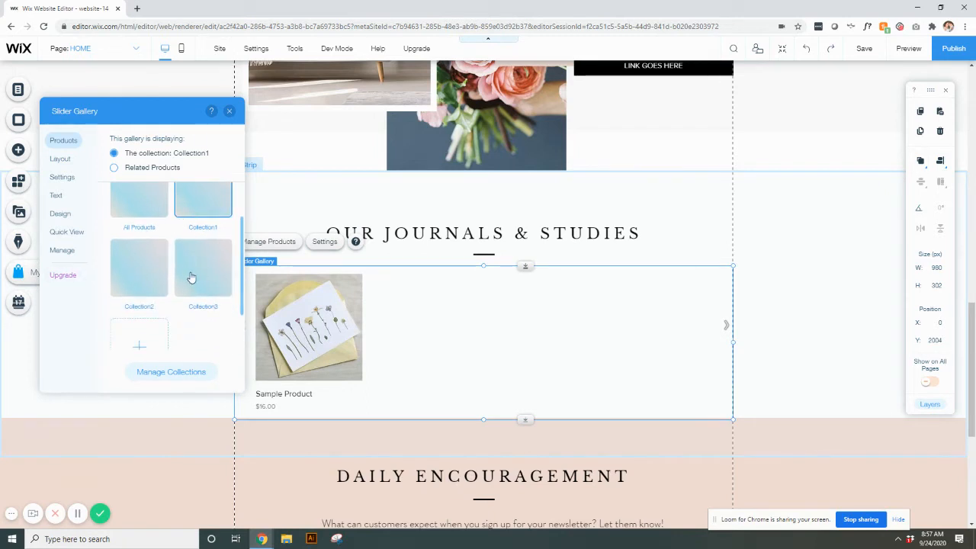
pyautogui.moveTo(202, 231)
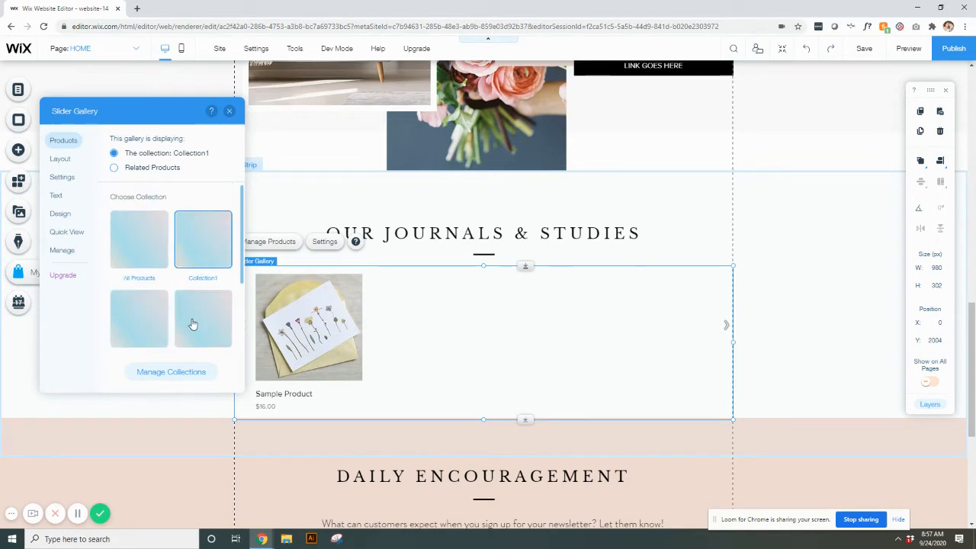
pyautogui.click(139, 319)
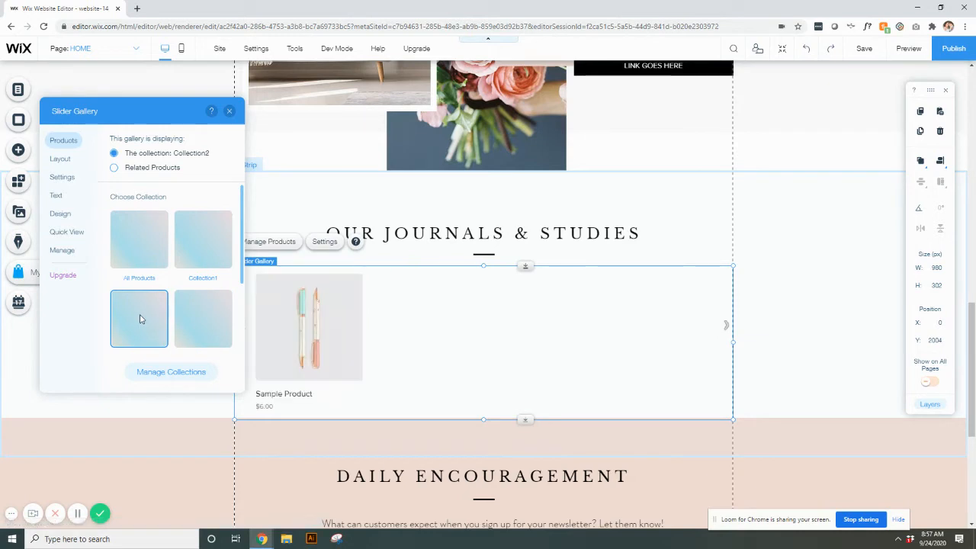
pyautogui.moveTo(145, 319)
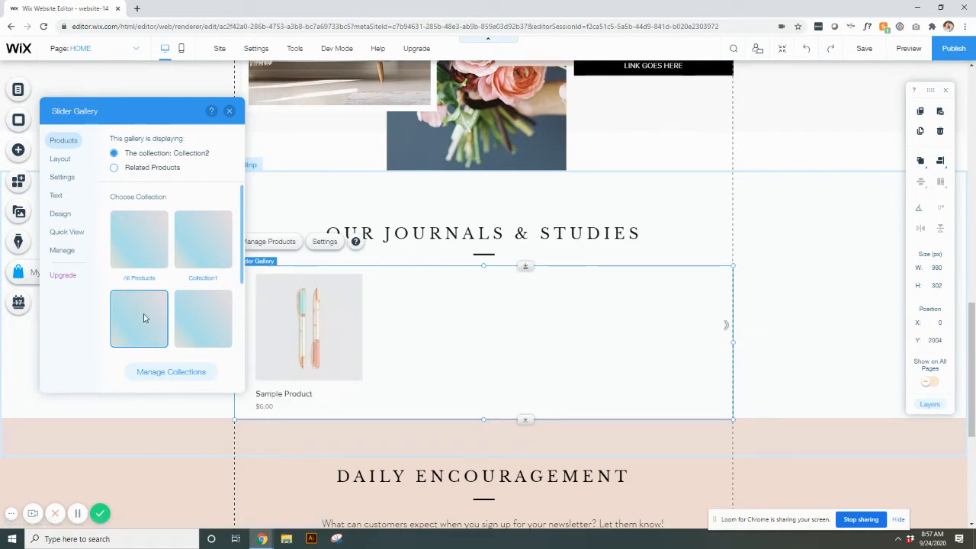
pyautogui.click(139, 241)
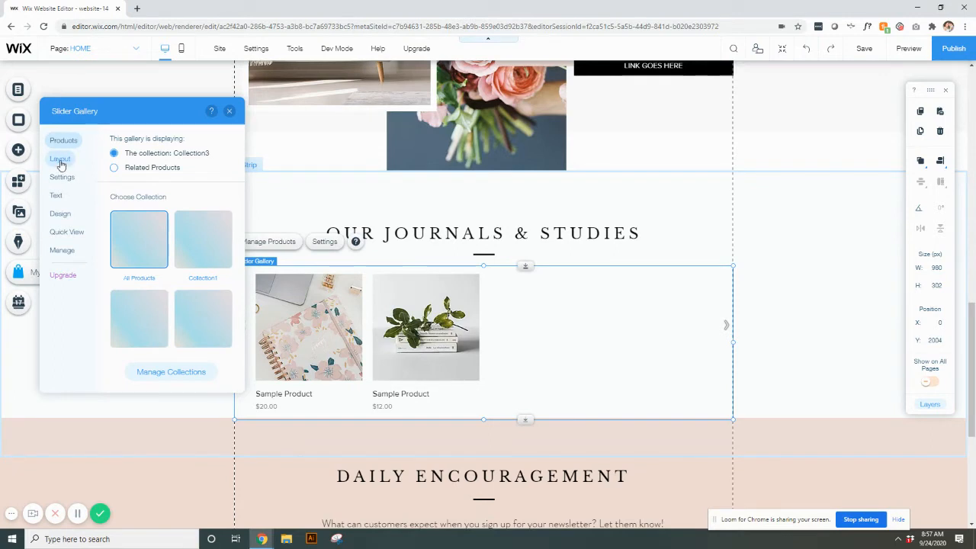
pyautogui.click(61, 158)
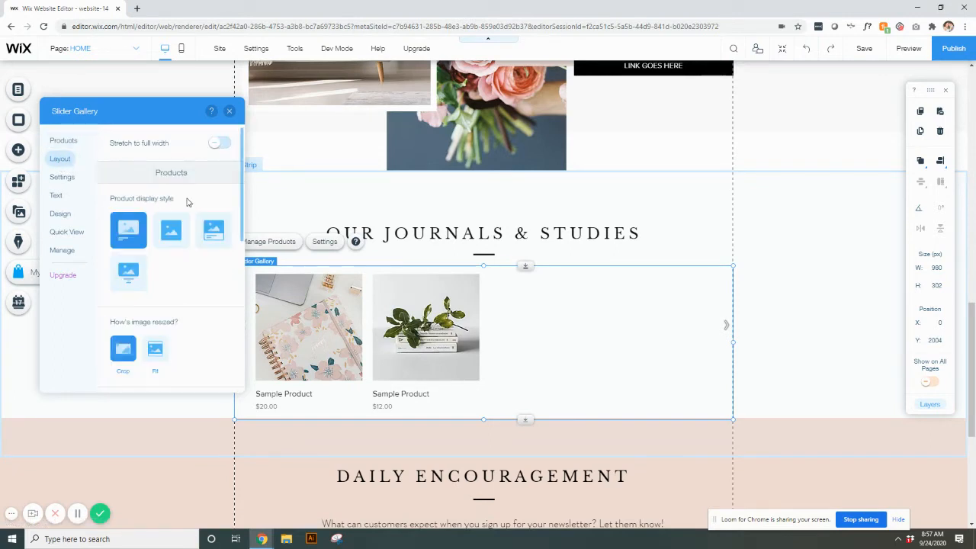
pyautogui.click(219, 143)
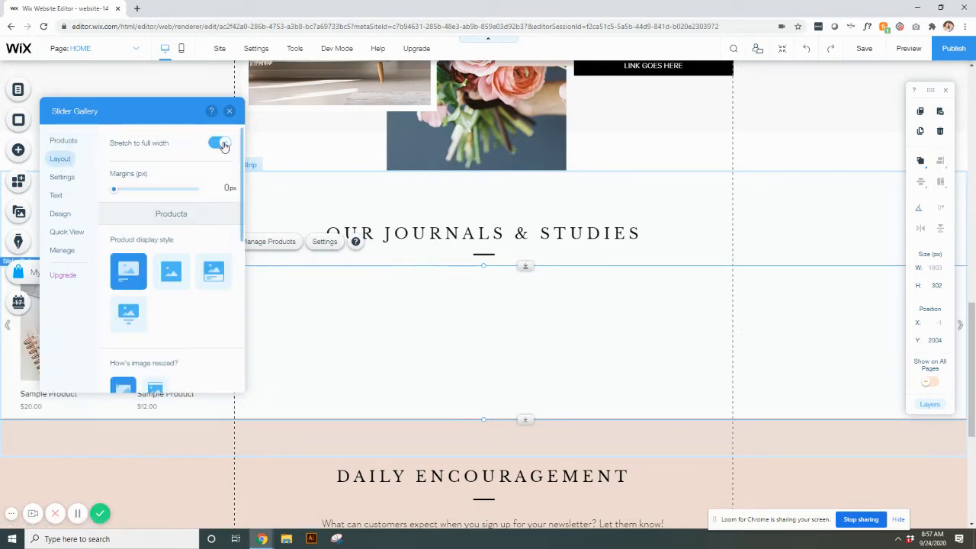
pyautogui.click(220, 144)
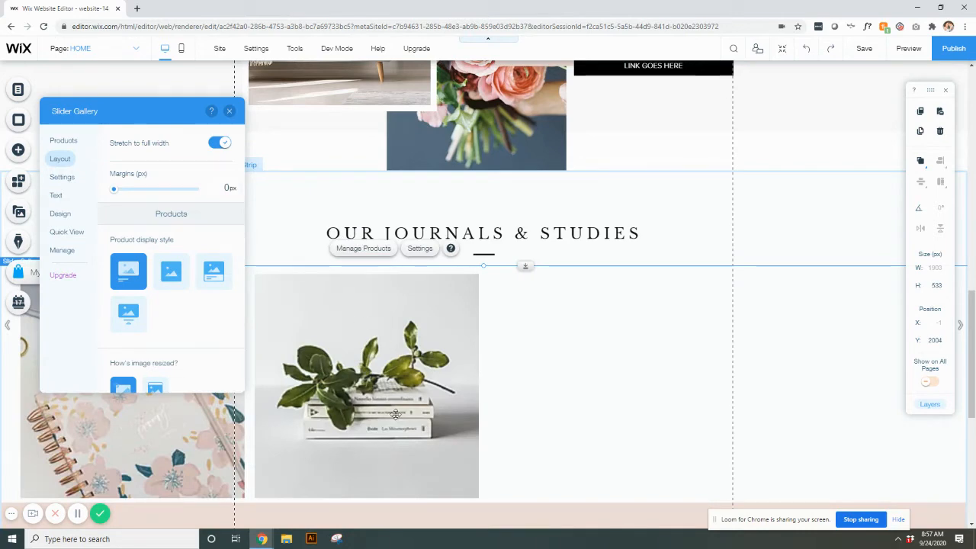
pyautogui.click(220, 144)
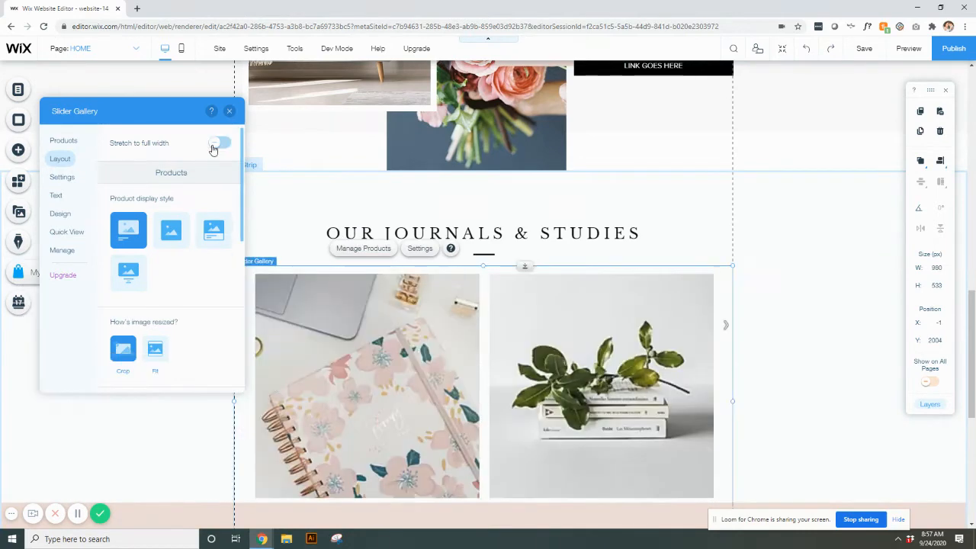
pyautogui.click(220, 143)
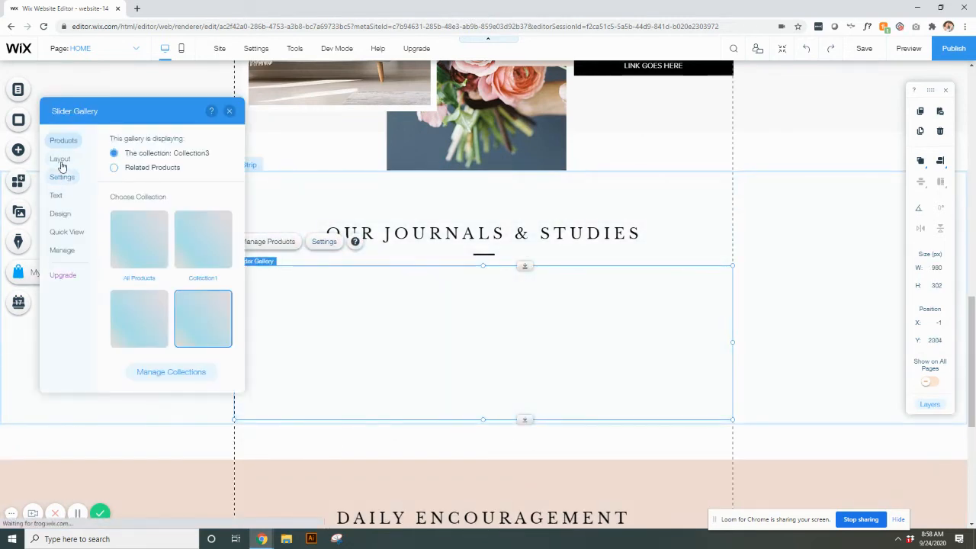
# - Try the other product display styles in Layout, then return to the first style
pyautogui.click(59, 159)
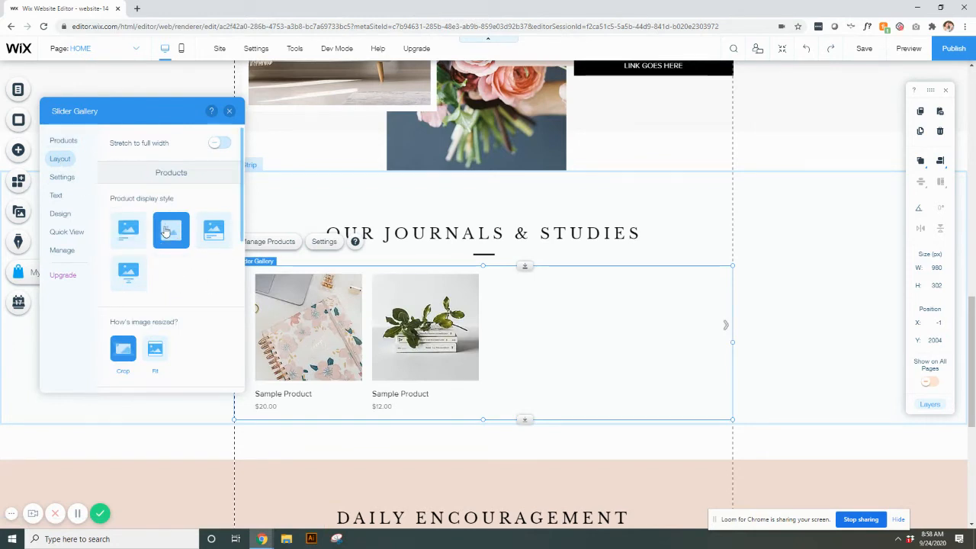
pyautogui.click(213, 230)
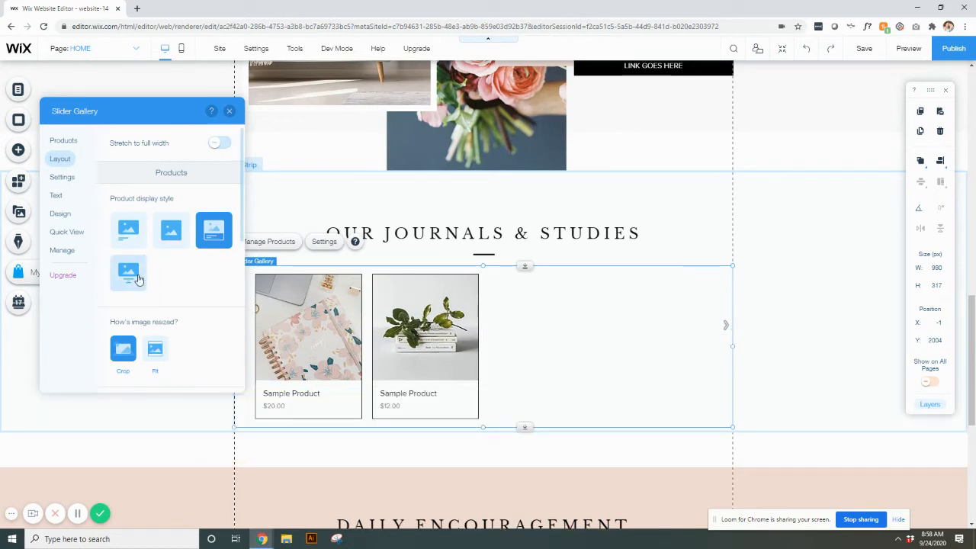
pyautogui.click(128, 273)
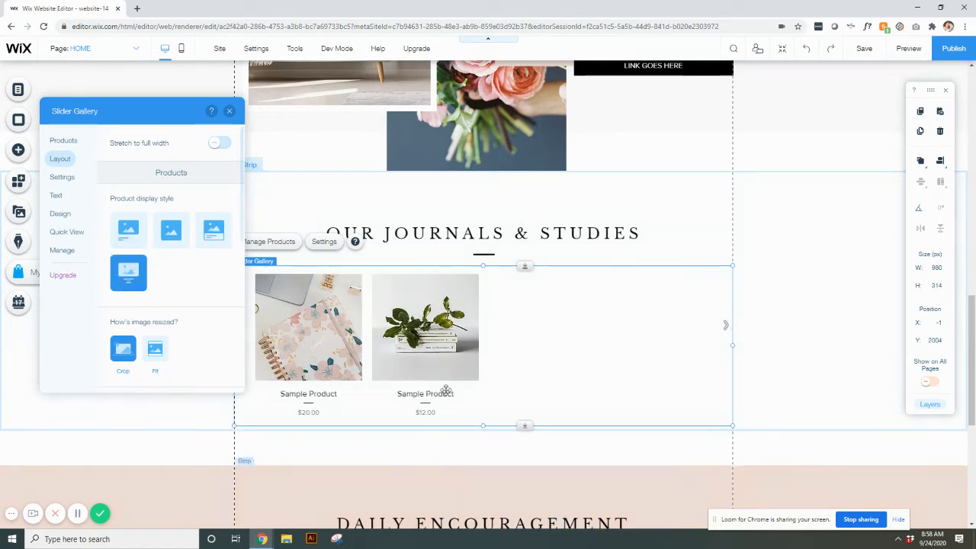
pyautogui.click(128, 230)
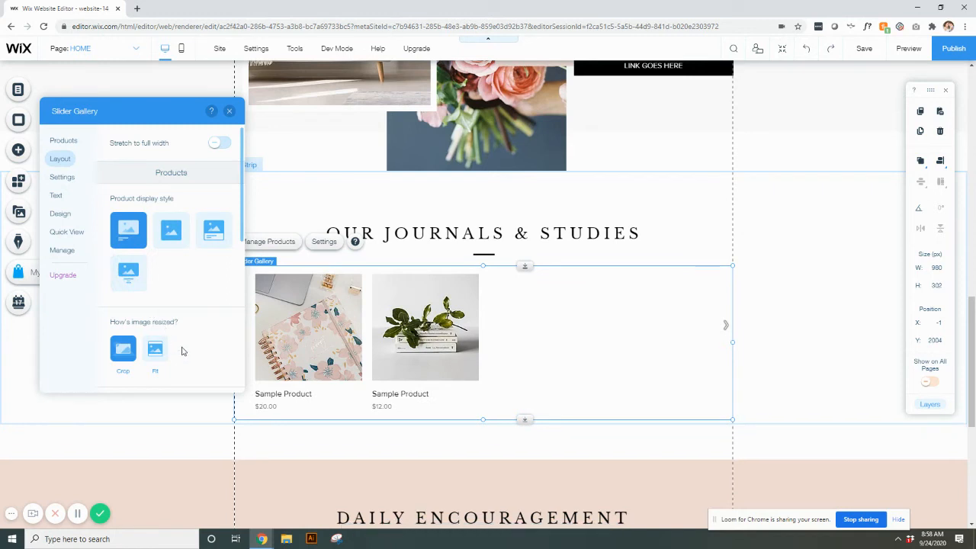
pyautogui.scroll(-3)
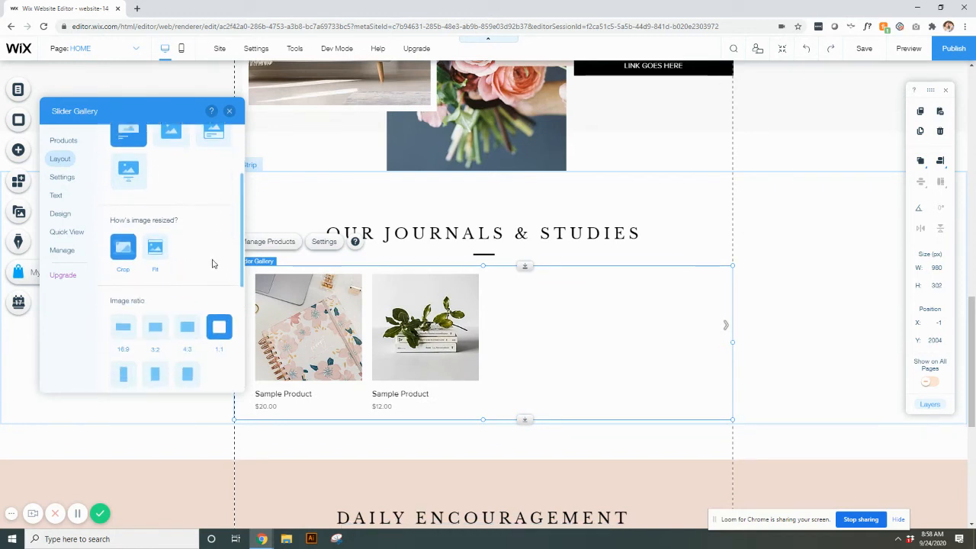
pyautogui.scroll(-3)
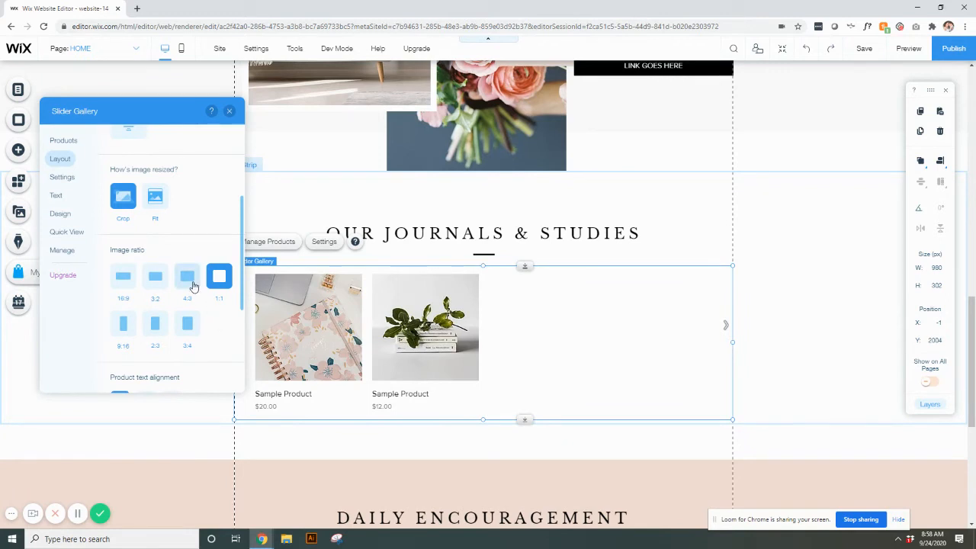
pyautogui.click(219, 277)
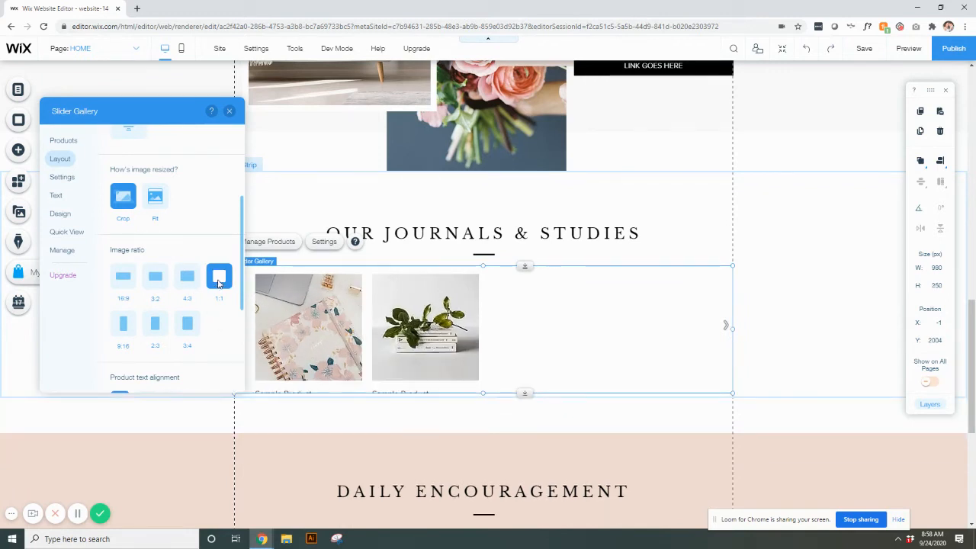
pyautogui.click(219, 276)
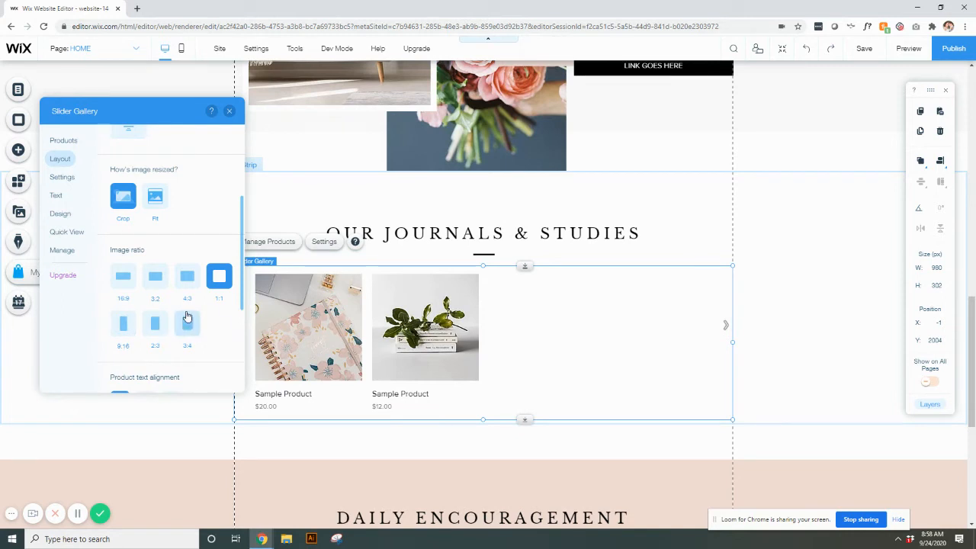
pyautogui.scroll(-3)
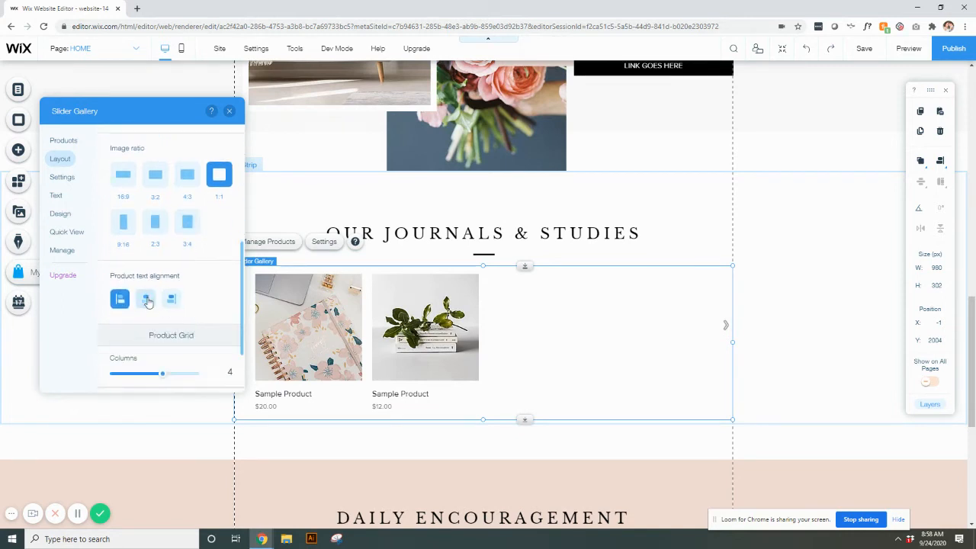
pyautogui.click(171, 299)
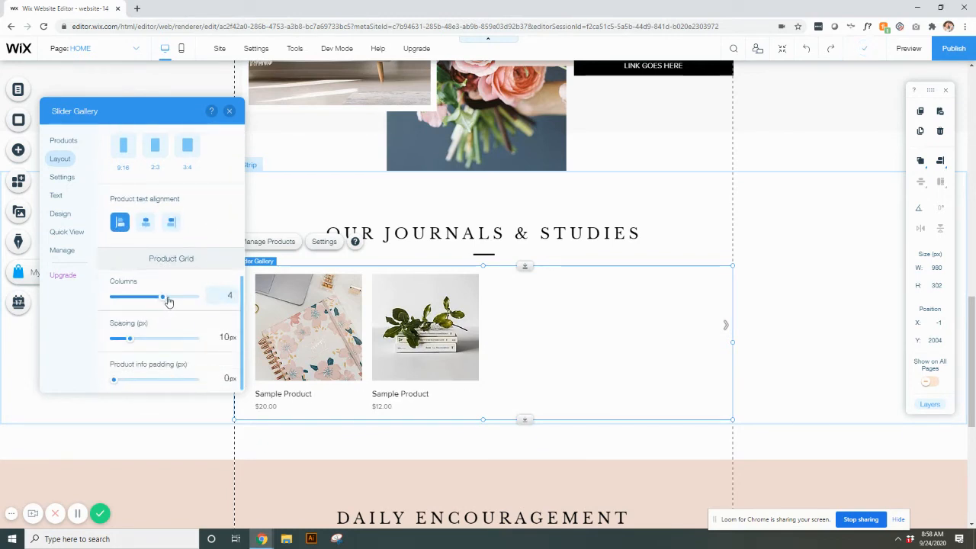
pyautogui.moveTo(161, 295); pyautogui.dragTo(180, 296)
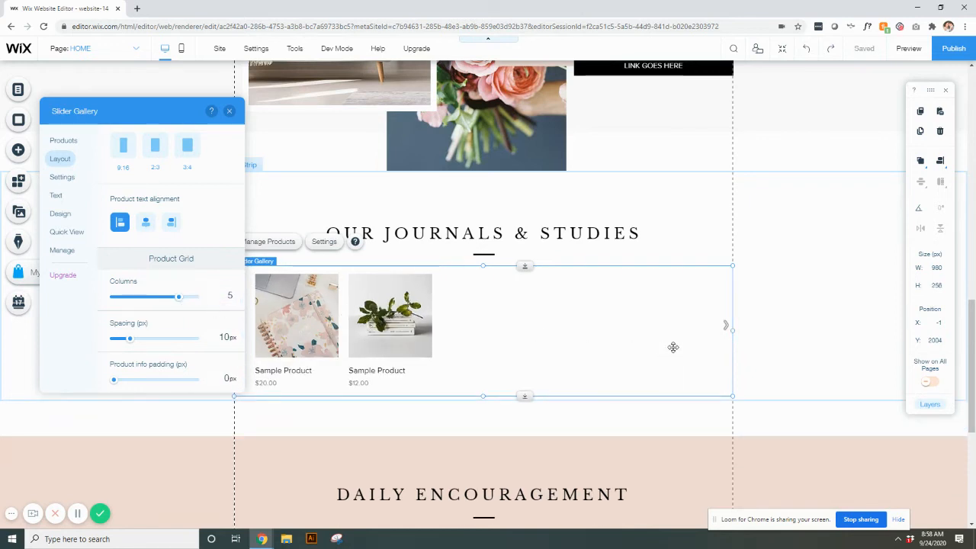
pyautogui.moveTo(177, 296); pyautogui.dragTo(162, 296)
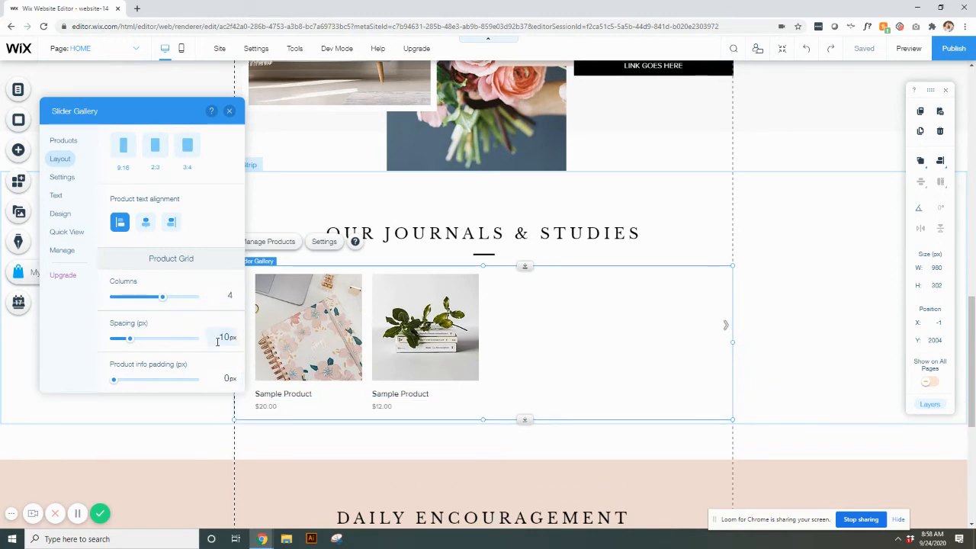
pyautogui.click(64, 140)
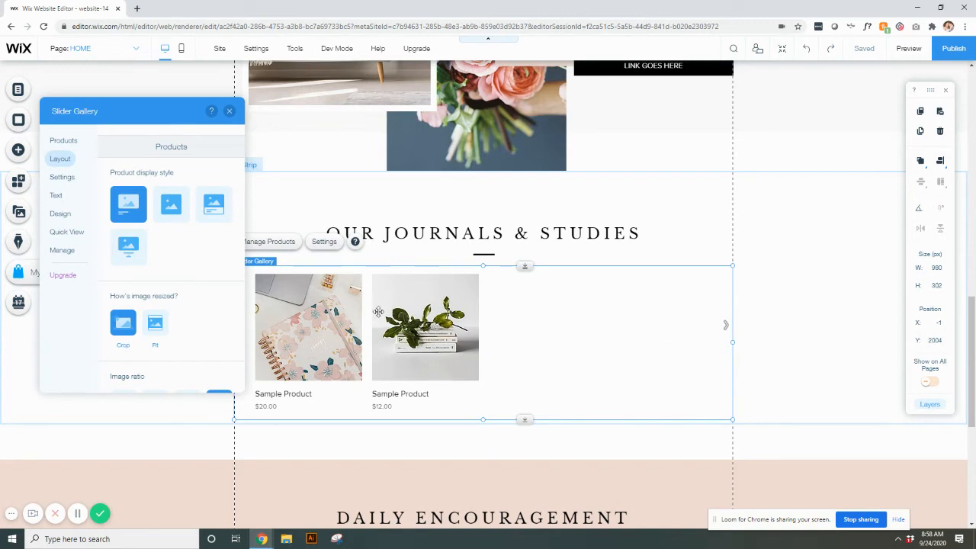
# - In Display settings, try the name-price divider and leave it off
pyautogui.click(61, 177)
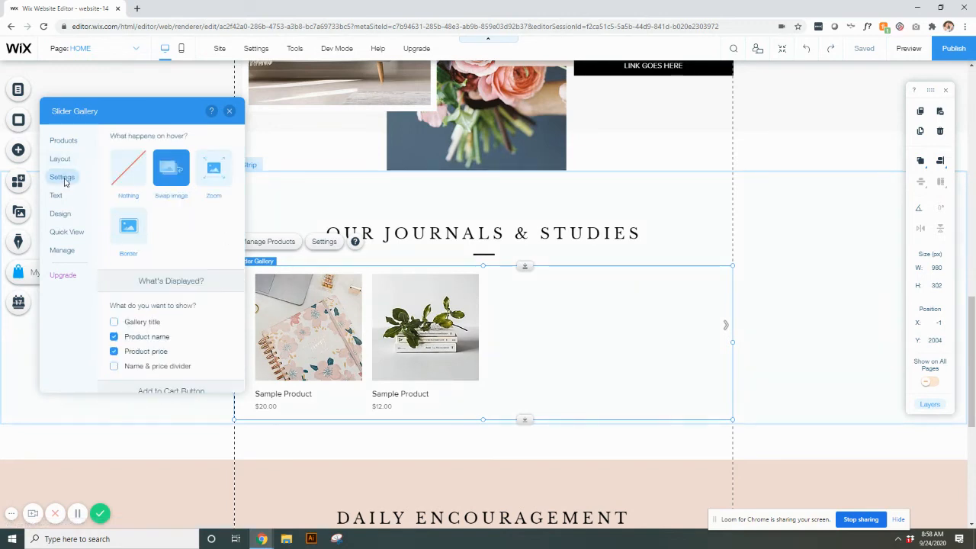
pyautogui.moveTo(70, 185)
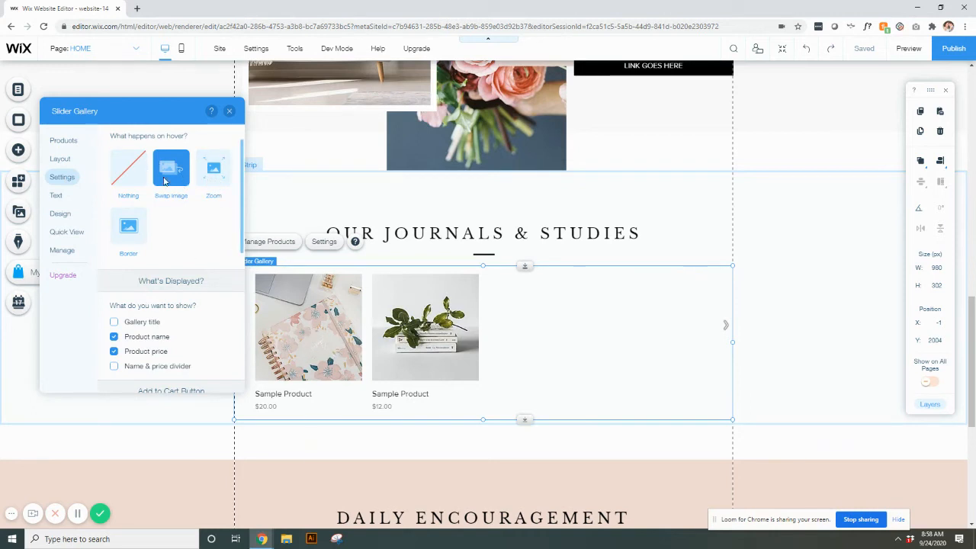
pyautogui.moveTo(217, 167)
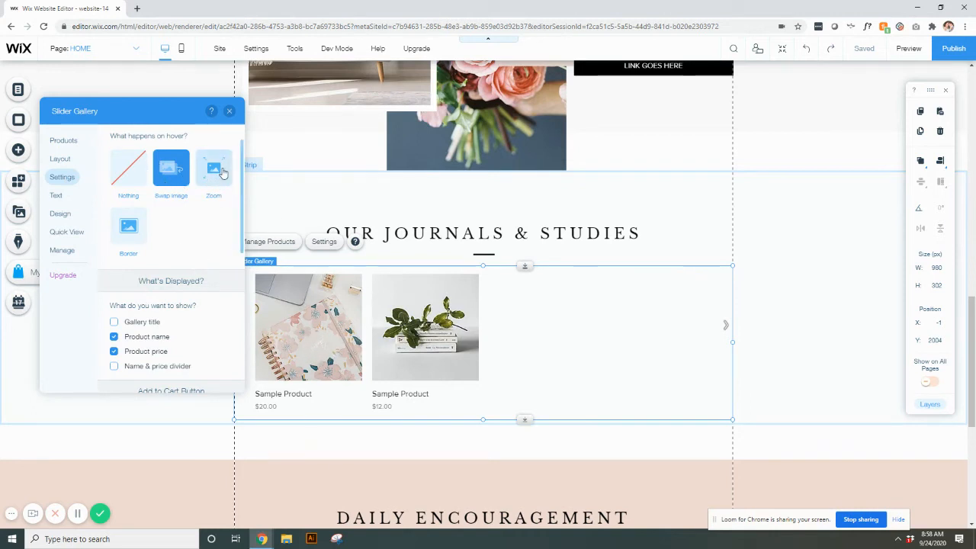
pyautogui.moveTo(190, 252)
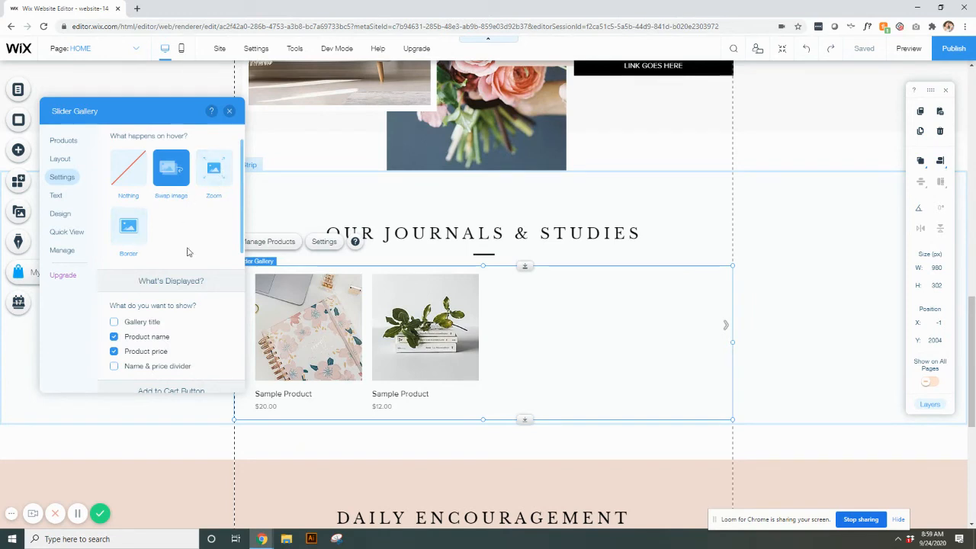
pyautogui.moveTo(204, 214)
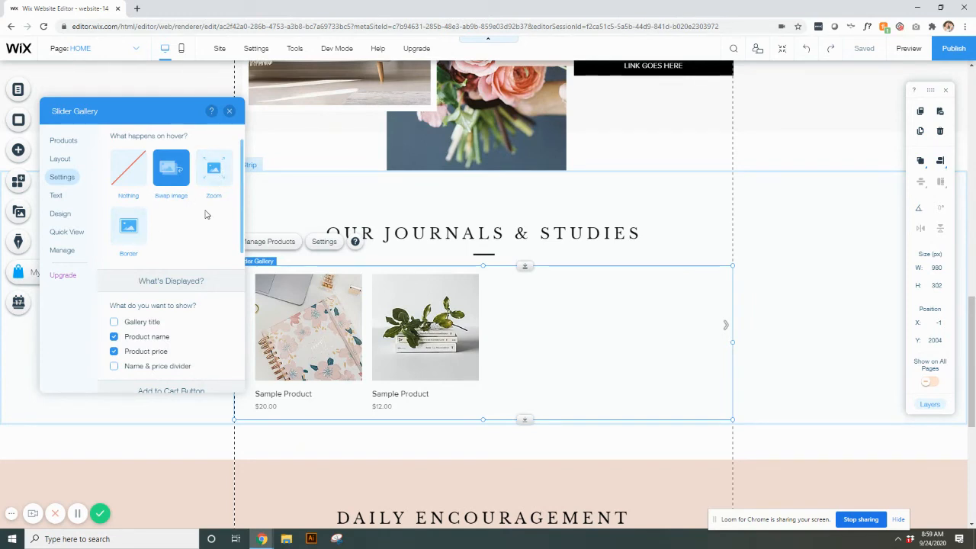
pyautogui.scroll(-3)
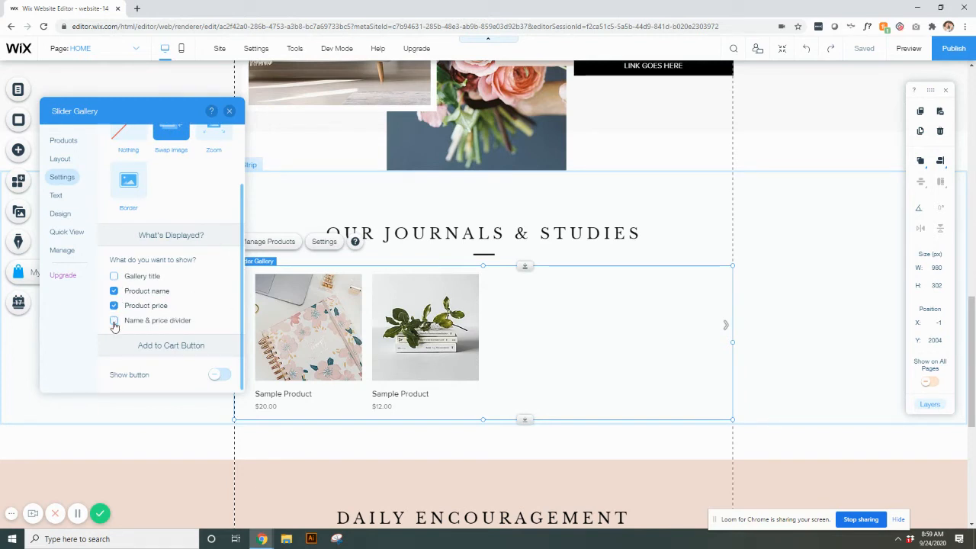
pyautogui.click(112, 320)
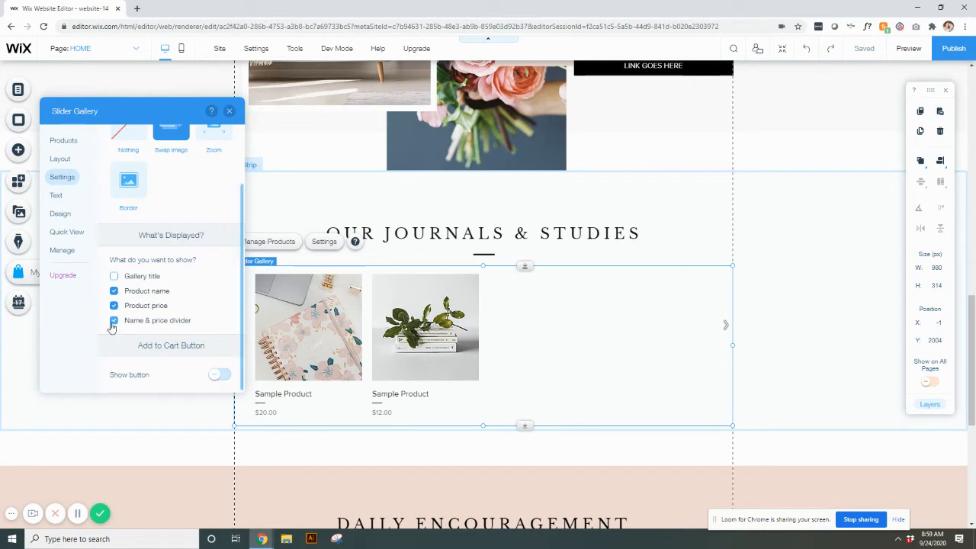
pyautogui.click(113, 321)
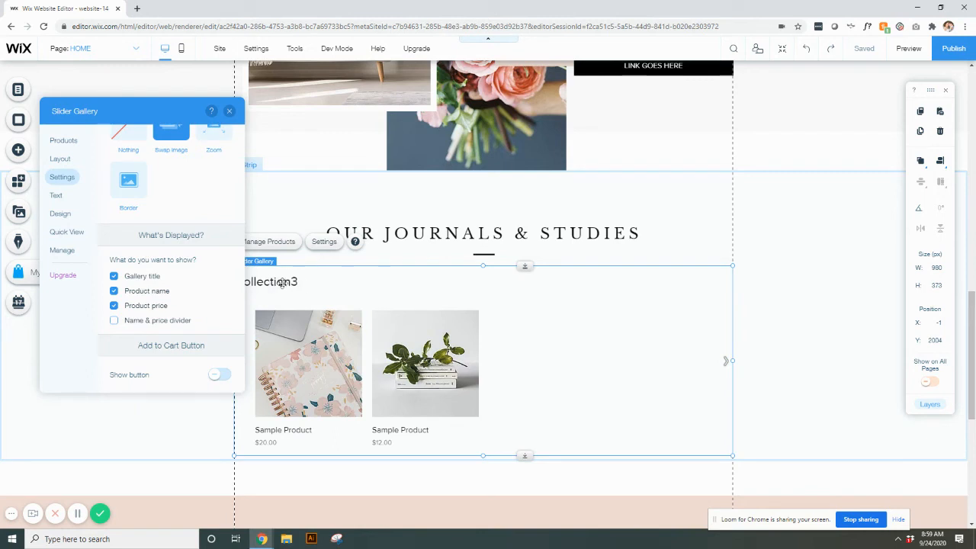
pyautogui.moveTo(342, 286)
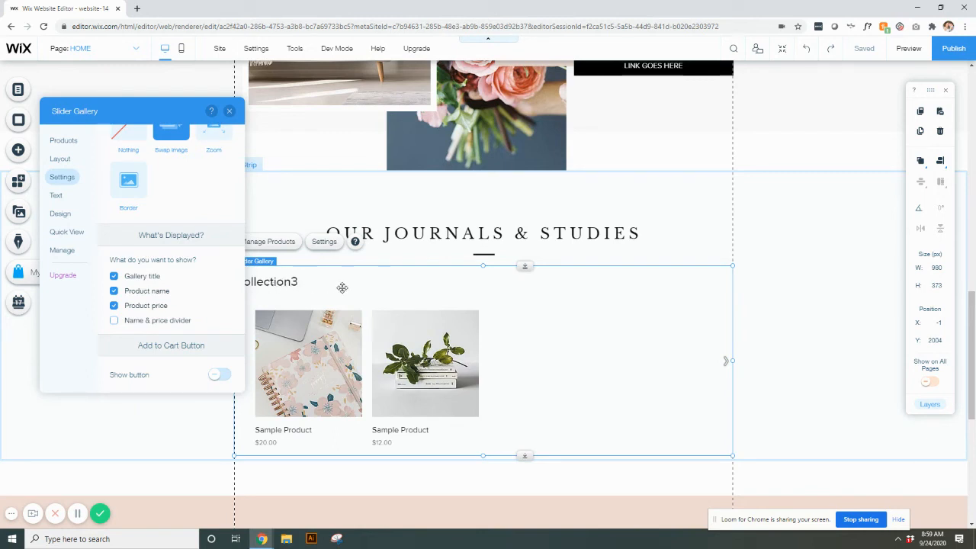
pyautogui.moveTo(537, 238)
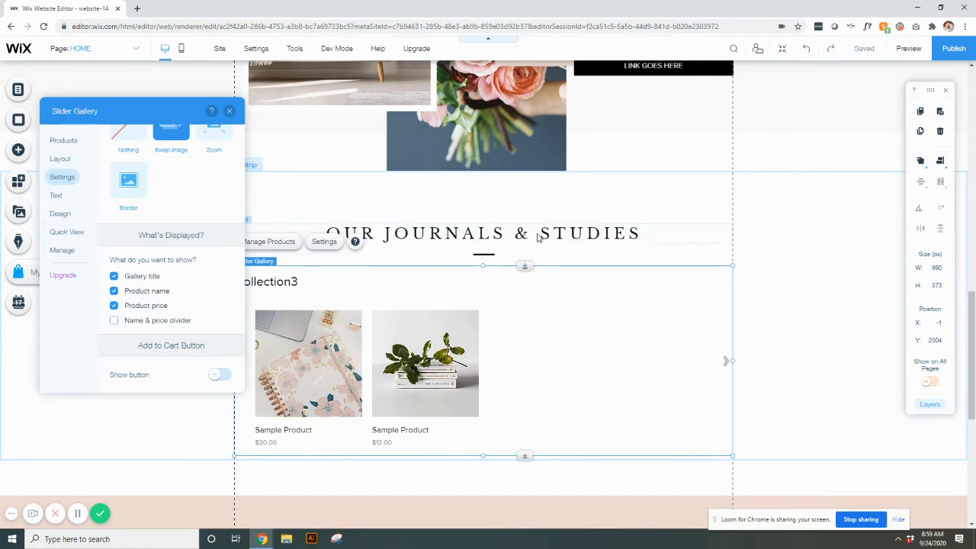
# - Try showing the Collection3 gallery title above the products, then leave it hidden
pyautogui.click(112, 276)
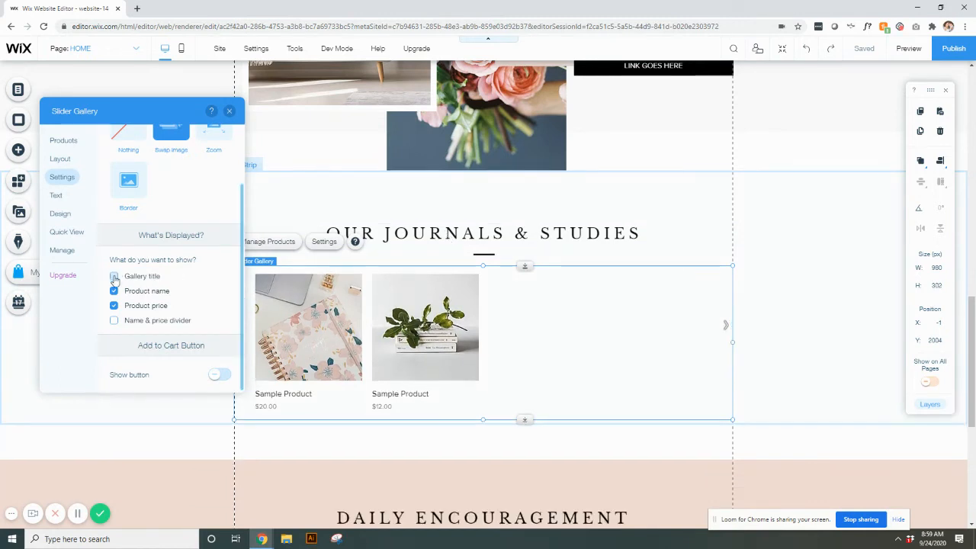
pyautogui.click(112, 277)
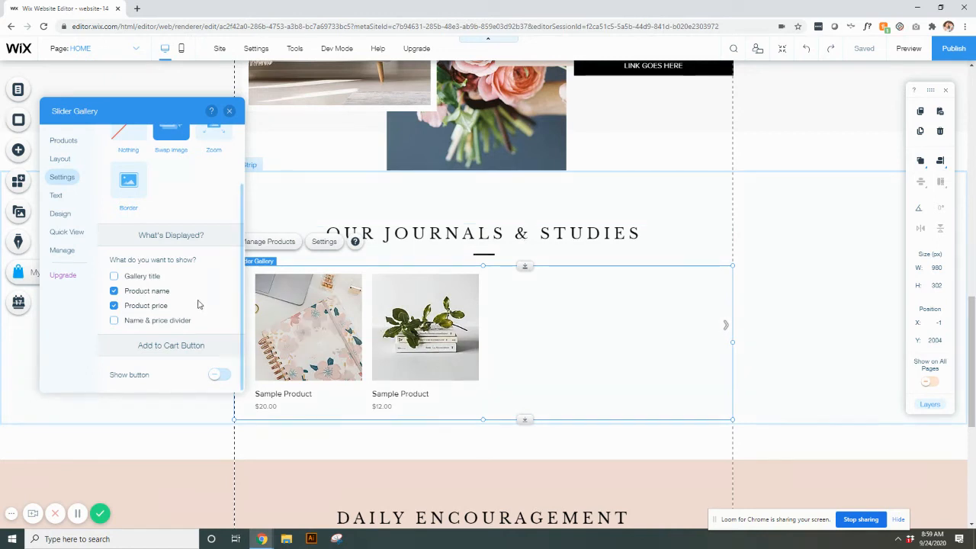
pyautogui.click(113, 276)
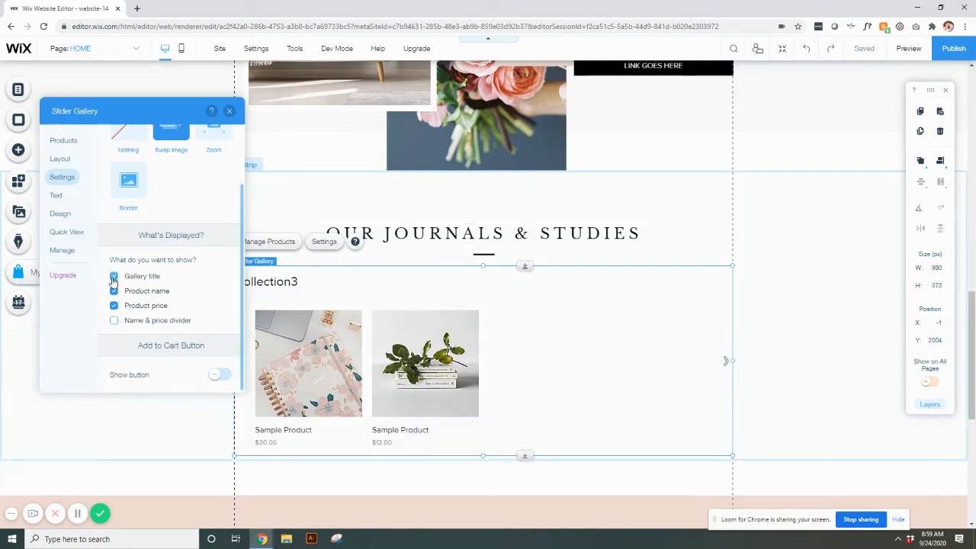
pyautogui.click(113, 276)
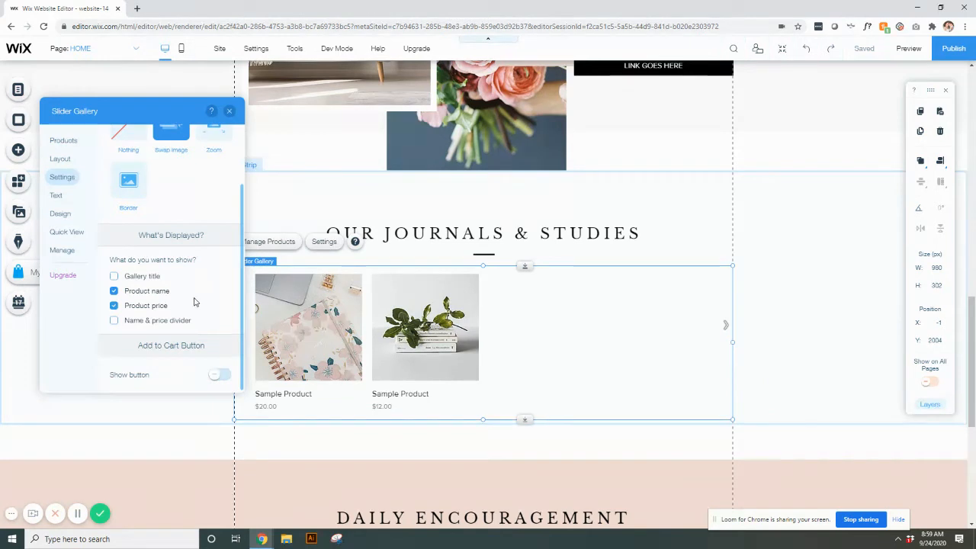
# - Try the Add to Cart button under each product, then leave it hidden
pyautogui.click(219, 375)
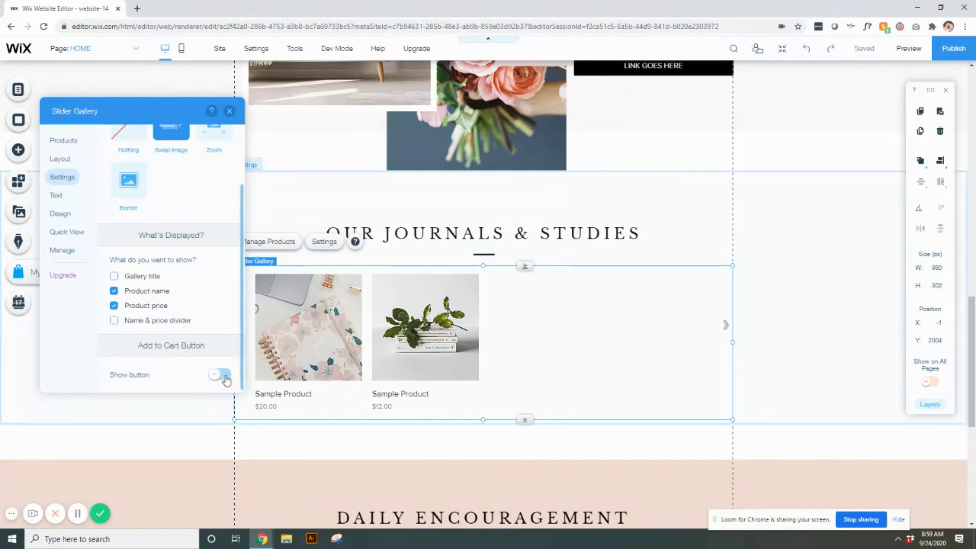
pyautogui.click(220, 375)
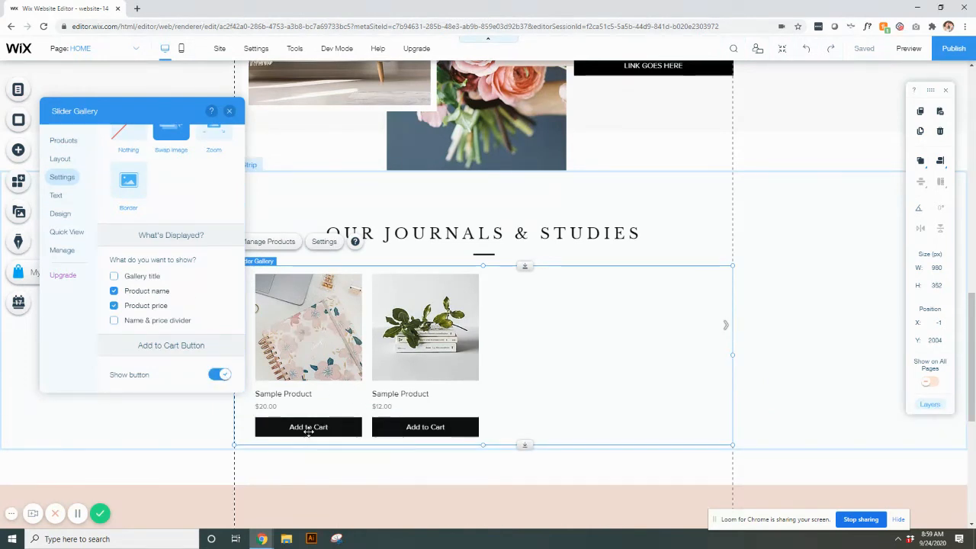
pyautogui.click(220, 375)
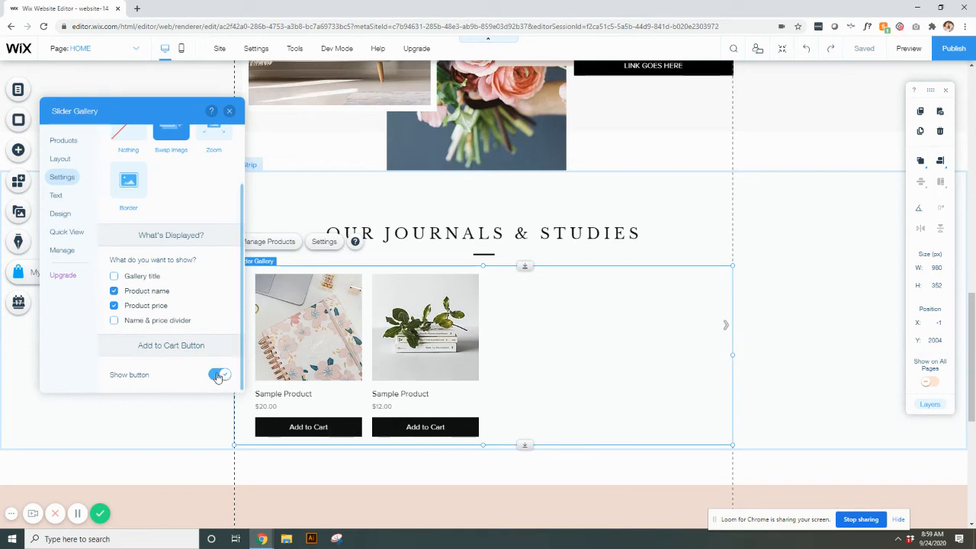
pyautogui.click(218, 376)
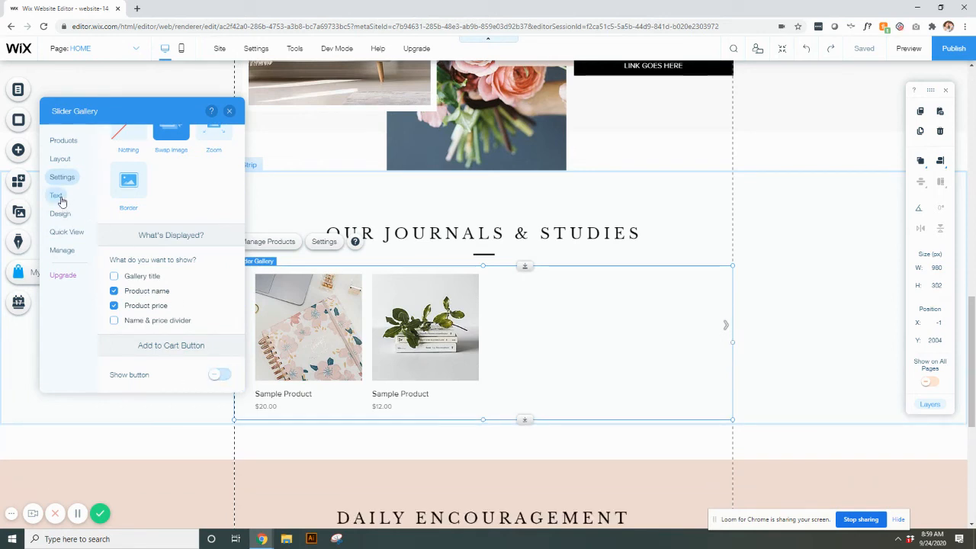
# - Show the gallery's Text settings with the Out of Stock message
pyautogui.click(55, 195)
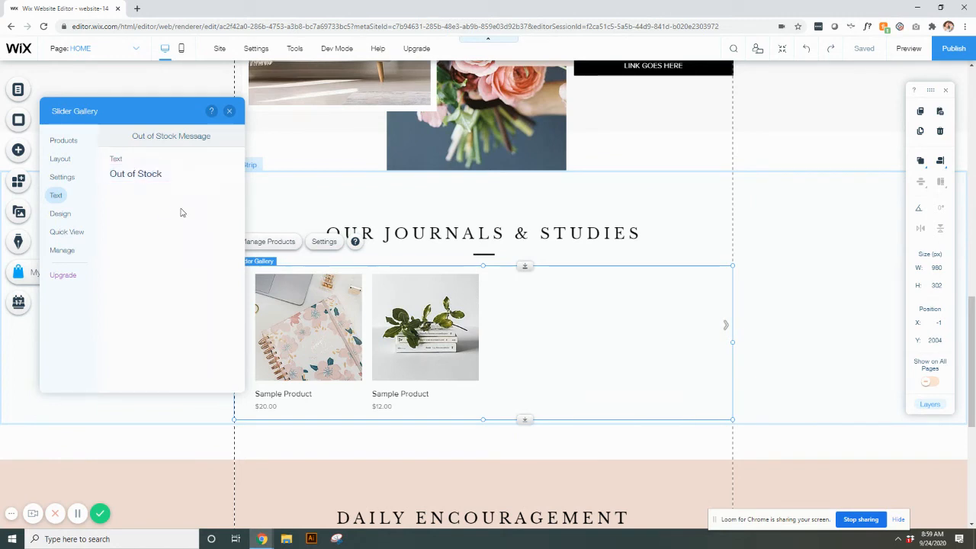
pyautogui.moveTo(61, 213)
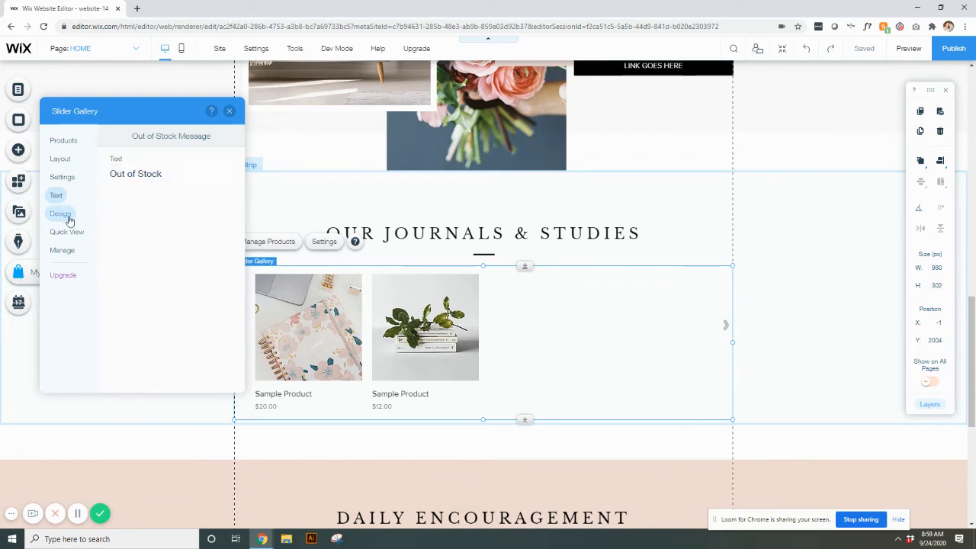
# - Review the Design settings and bring up the Product price font & color picker
pyautogui.click(59, 213)
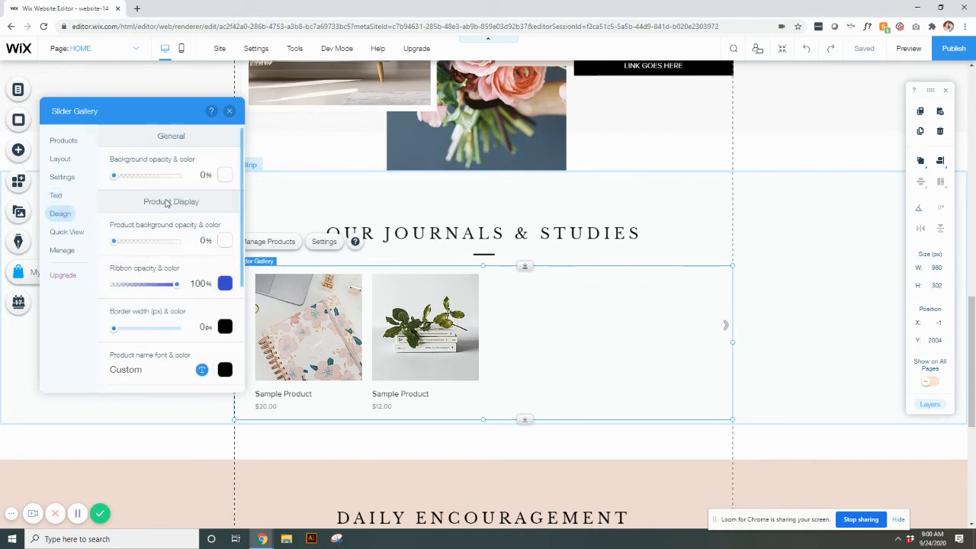
pyautogui.moveTo(174, 247)
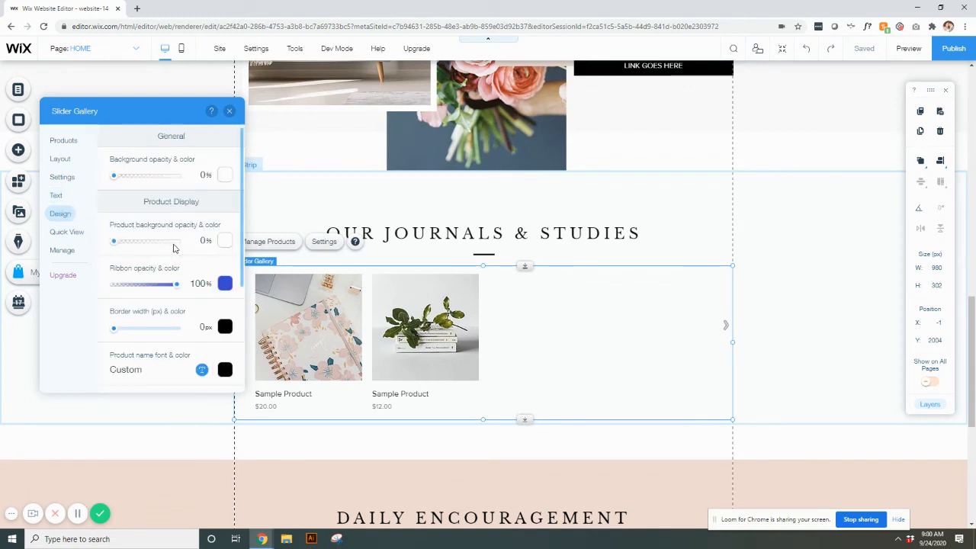
pyautogui.scroll(-3)
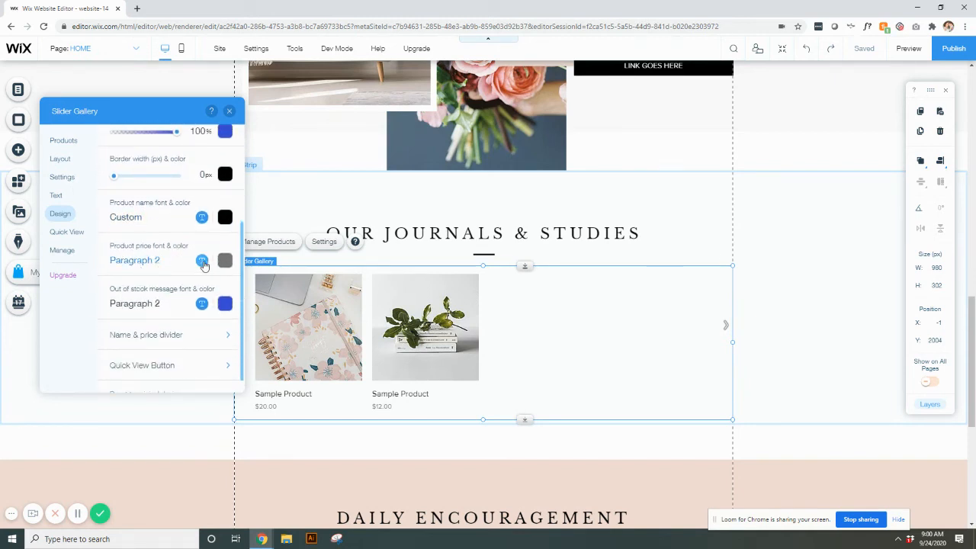
pyautogui.click(201, 259)
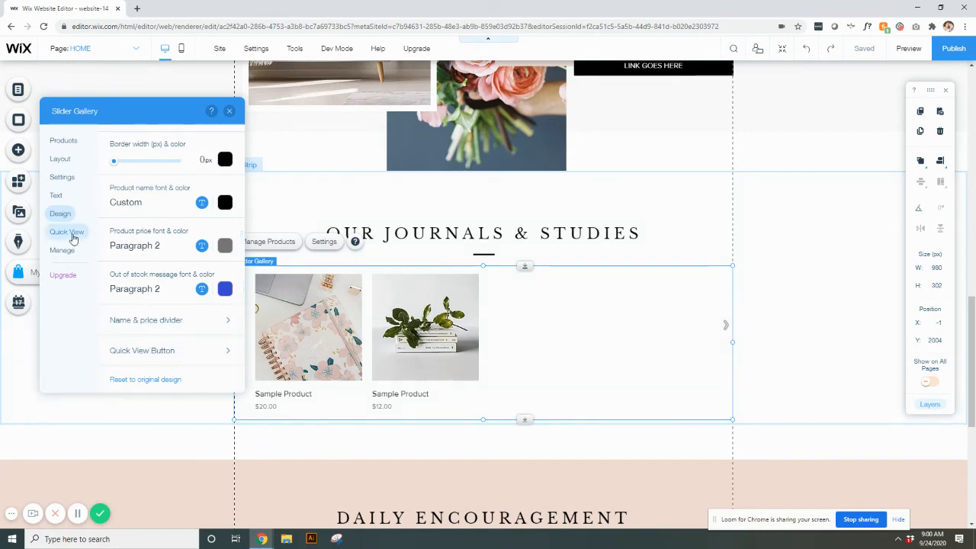
# - Toggle Show Quick View off and back on, then review its design settings
pyautogui.click(67, 232)
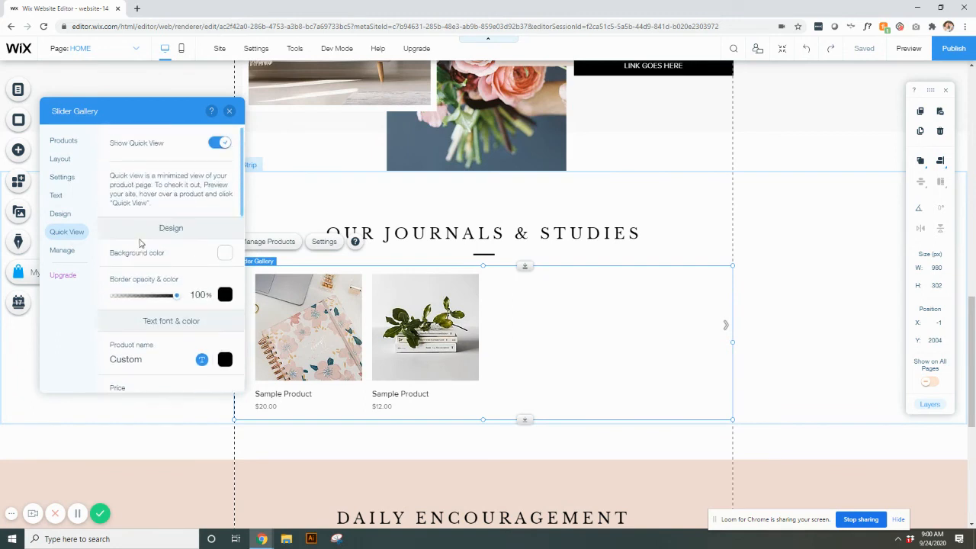
pyautogui.click(219, 144)
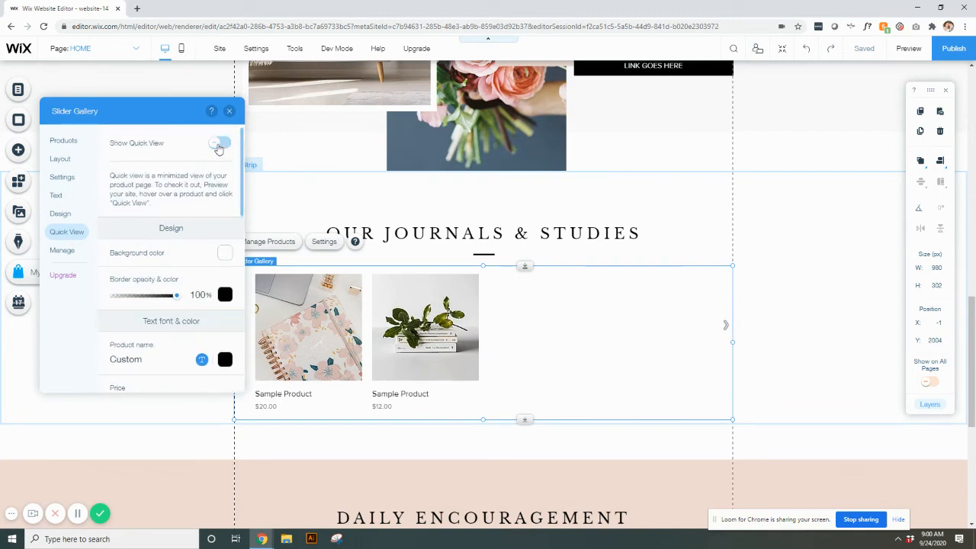
pyautogui.click(220, 143)
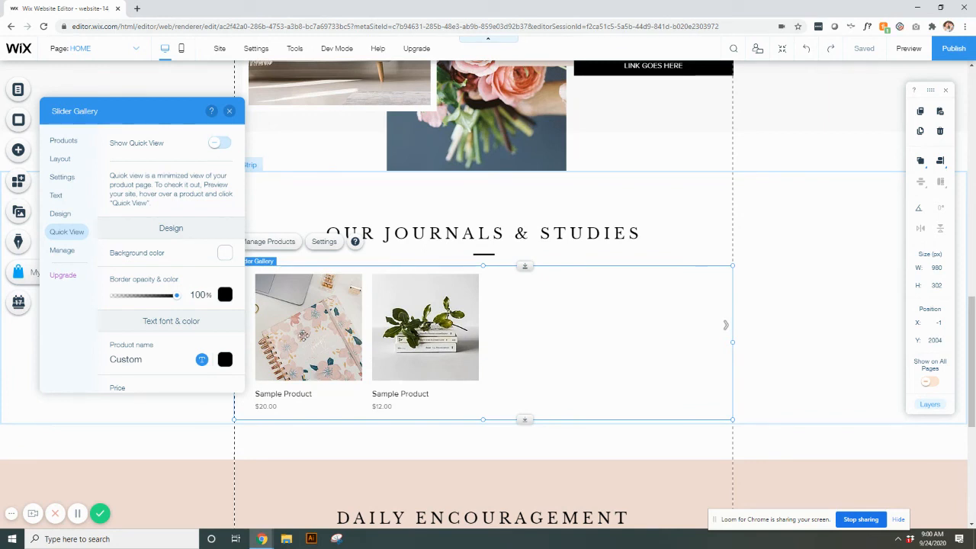
pyautogui.moveTo(605, 174)
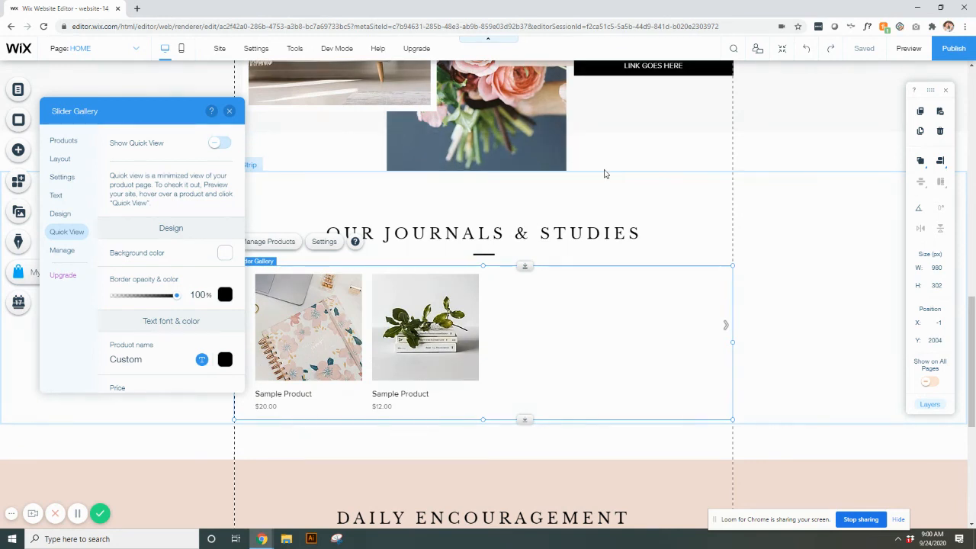
pyautogui.click(219, 143)
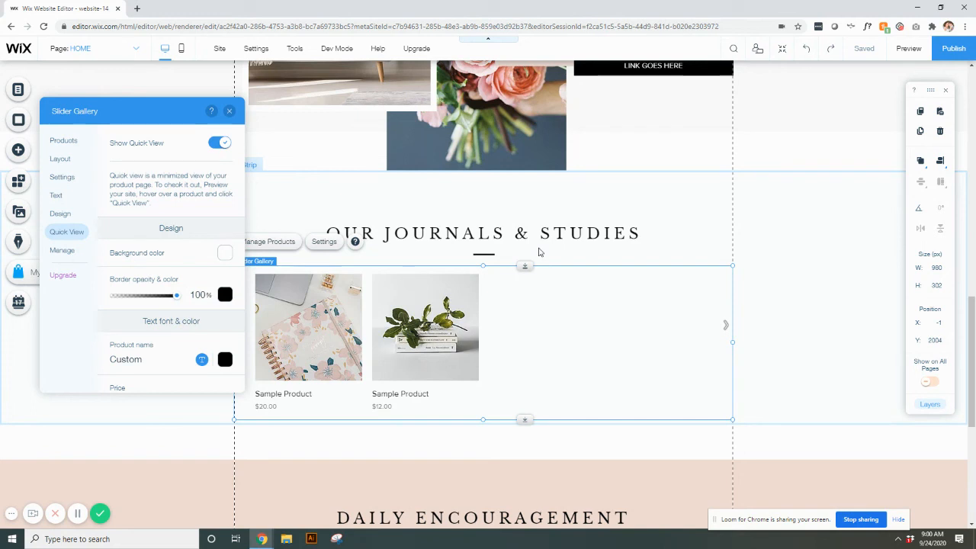
pyautogui.moveTo(518, 366)
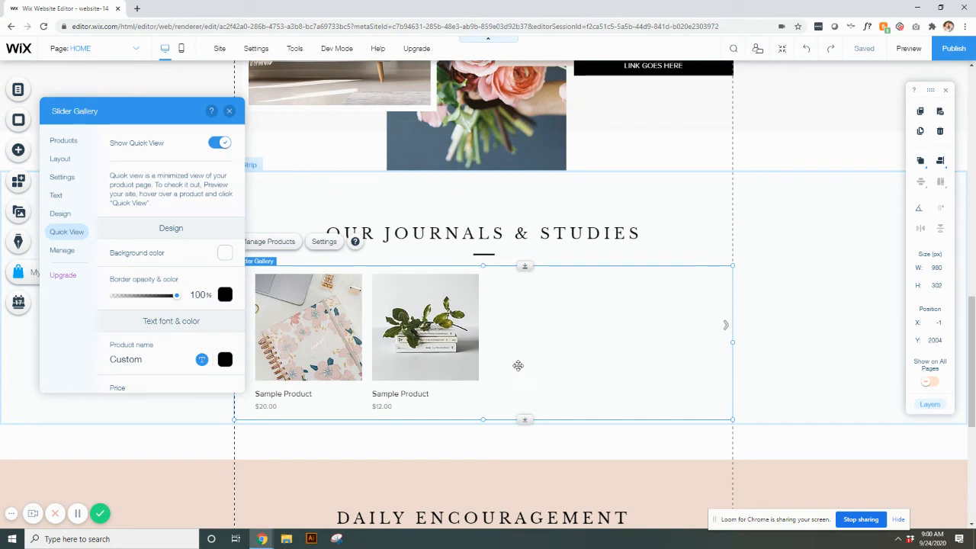
pyautogui.moveTo(516, 363)
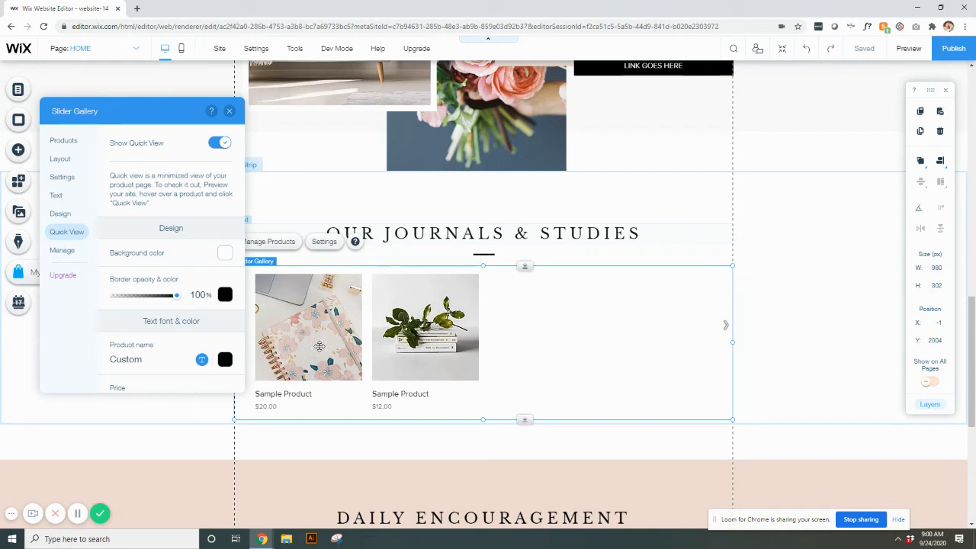
pyautogui.scroll(-3)
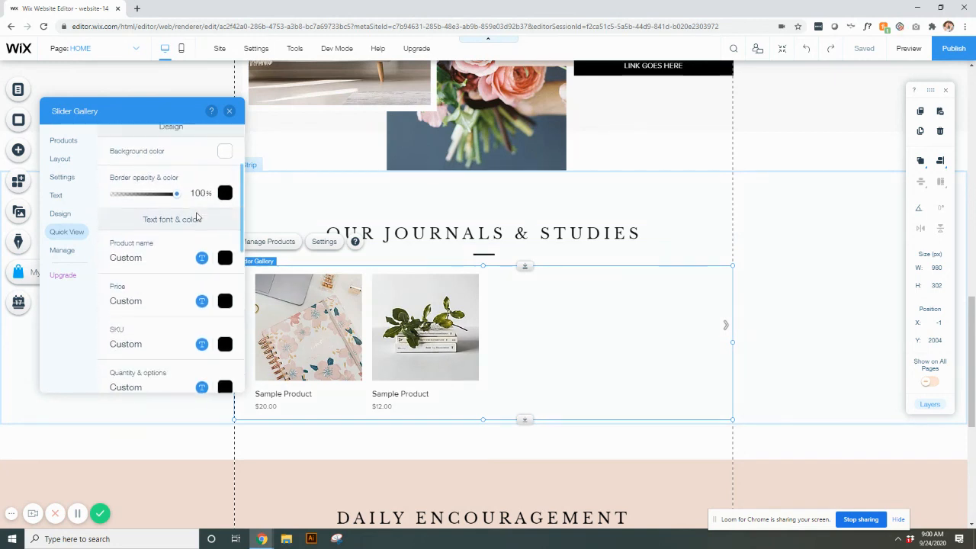
pyautogui.scroll(-3)
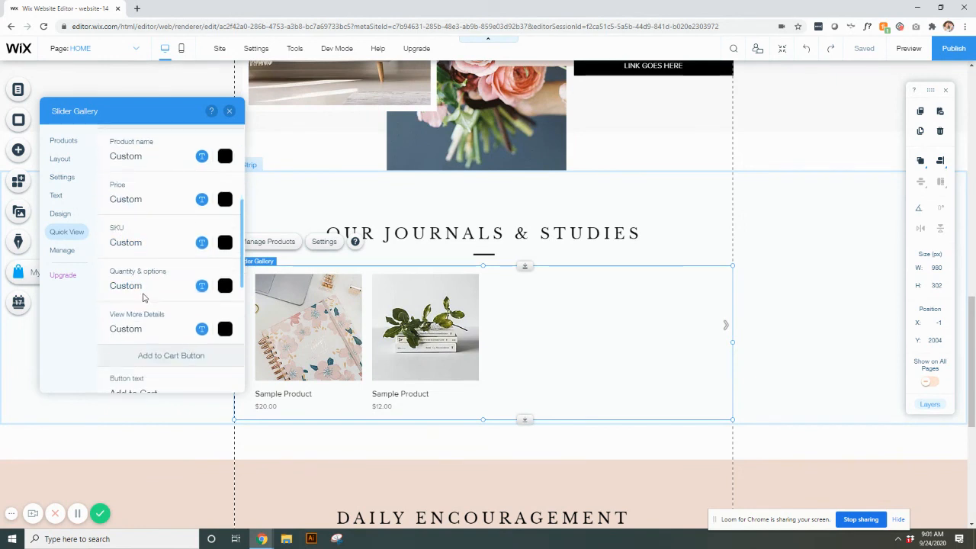
pyautogui.scroll(-3)
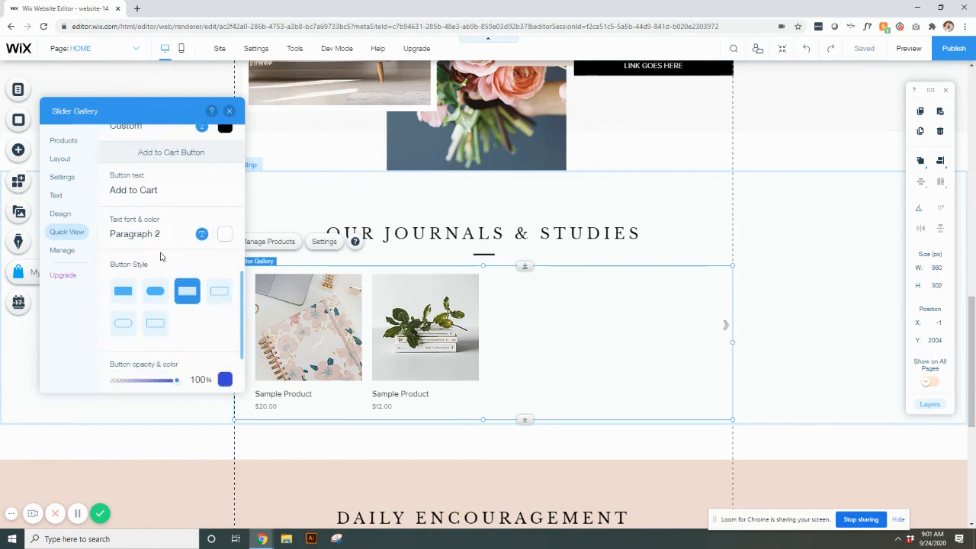
pyautogui.scroll(-3)
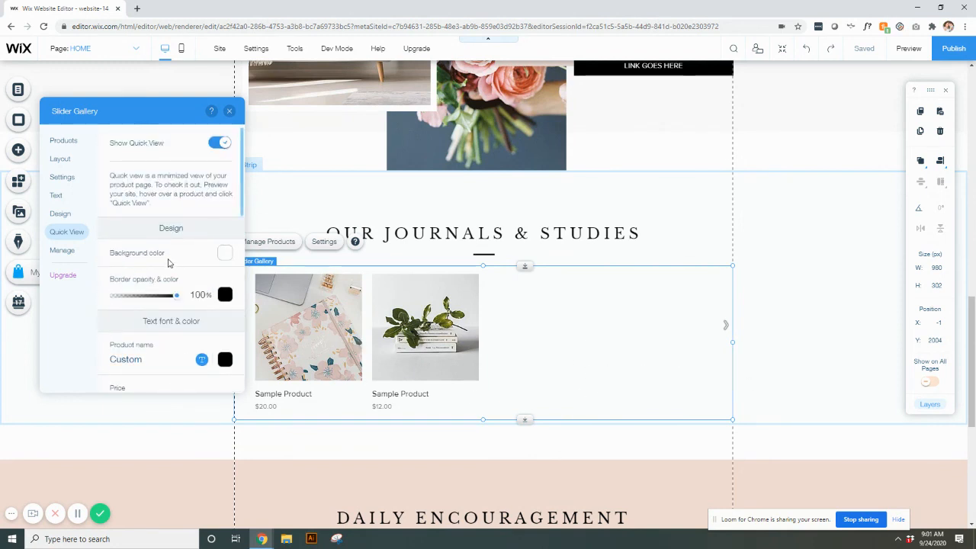
# - Show the Manage settings for the store's products and collections
pyautogui.click(62, 250)
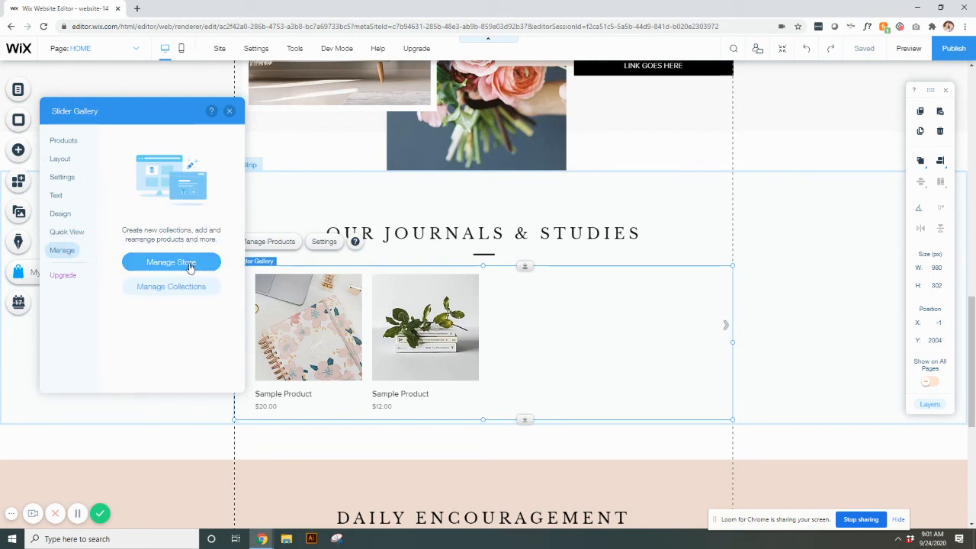
pyautogui.moveTo(229, 146)
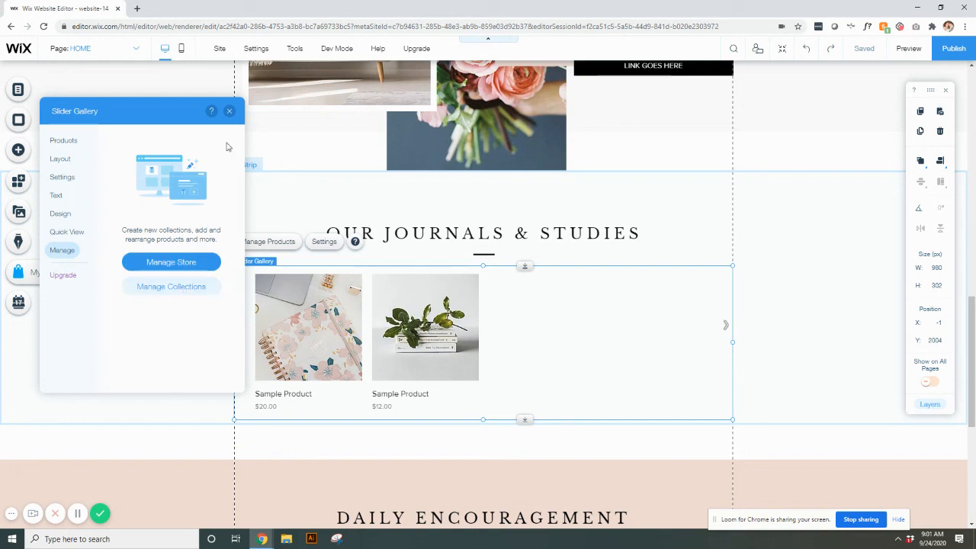
# - Close the Slider Gallery settings panel, leaving the two-product slider on the page
pyautogui.click(228, 110)
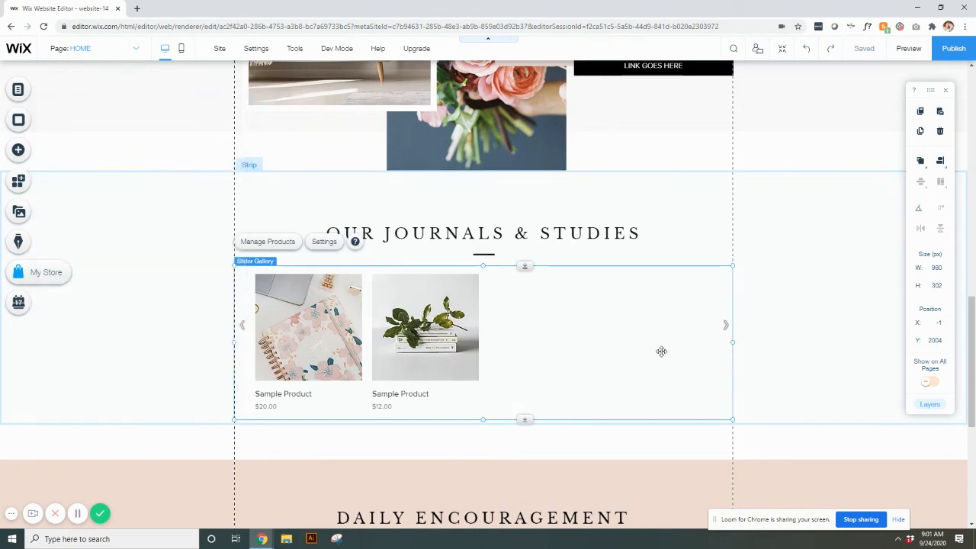
pyautogui.moveTo(696, 320)
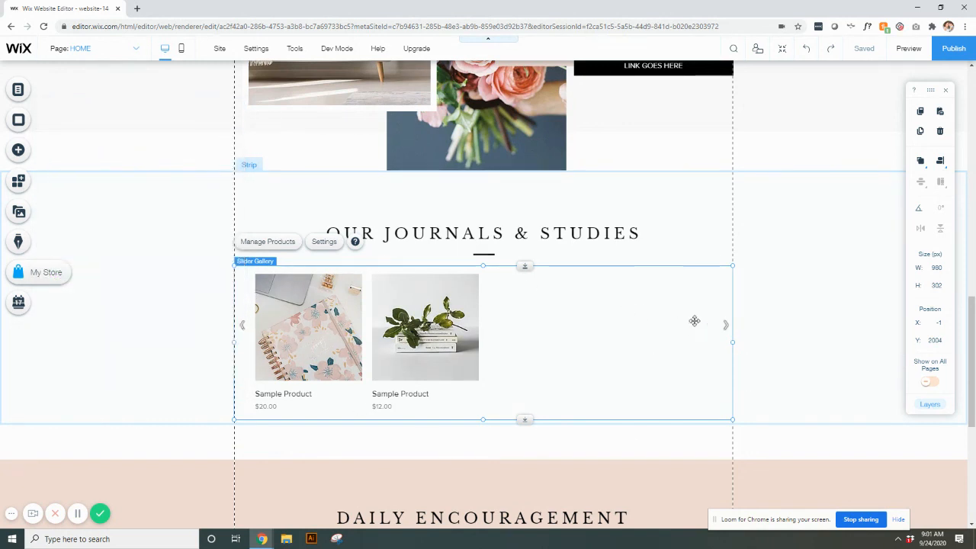
pyautogui.moveTo(688, 398)
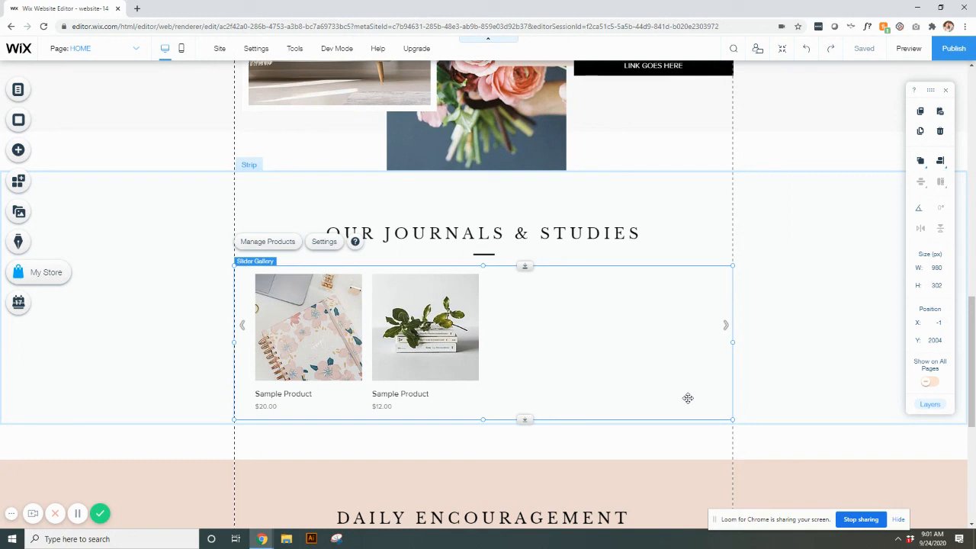
pyautogui.moveTo(521, 439)
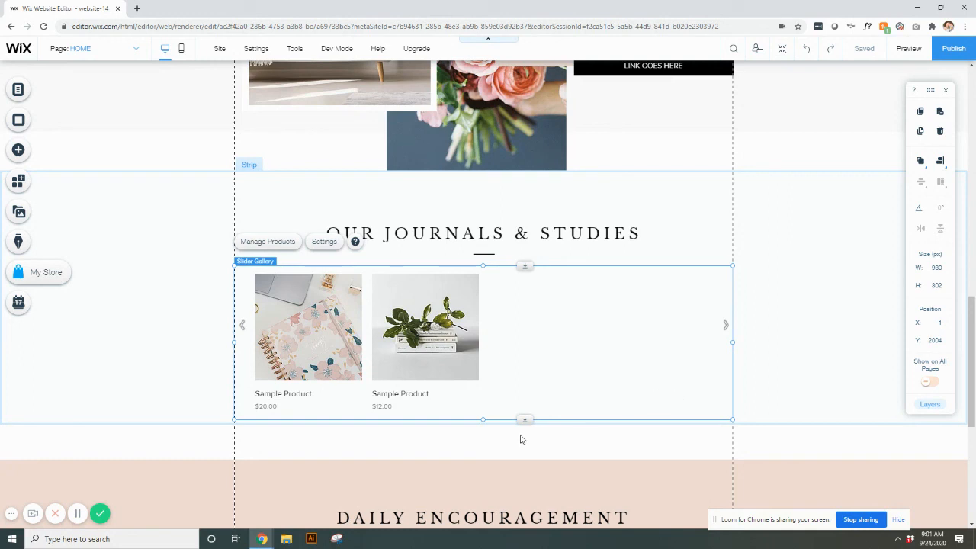